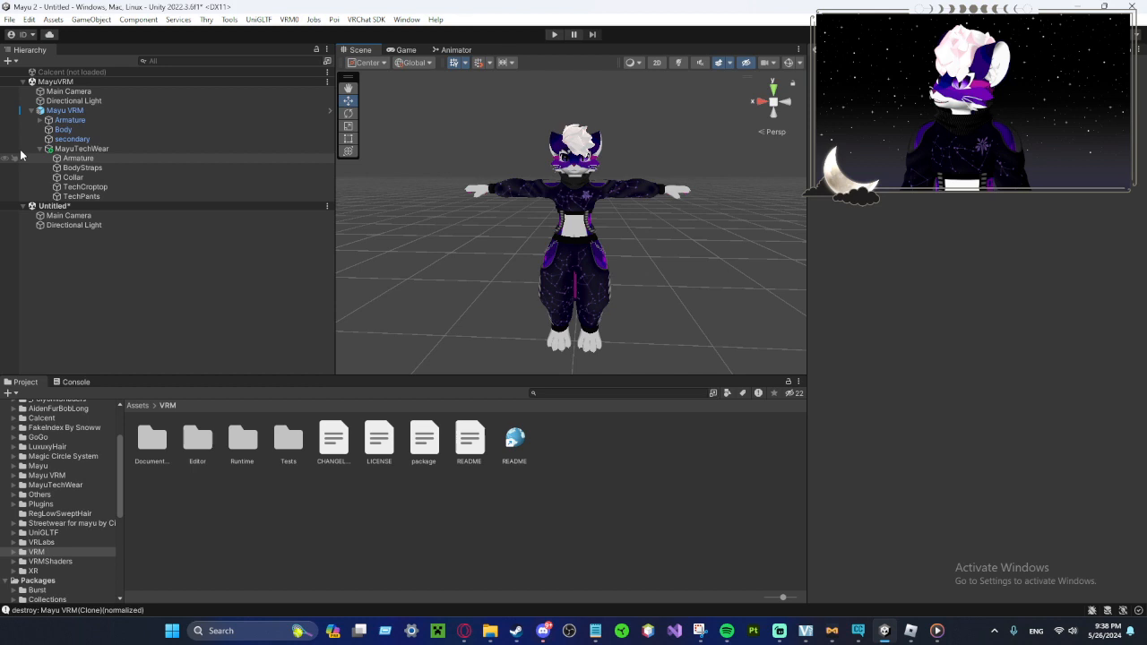
# Step: Unload the MayuVRM scene, leaving only the untitled scene's camera and light
pyautogui.click(81, 147)
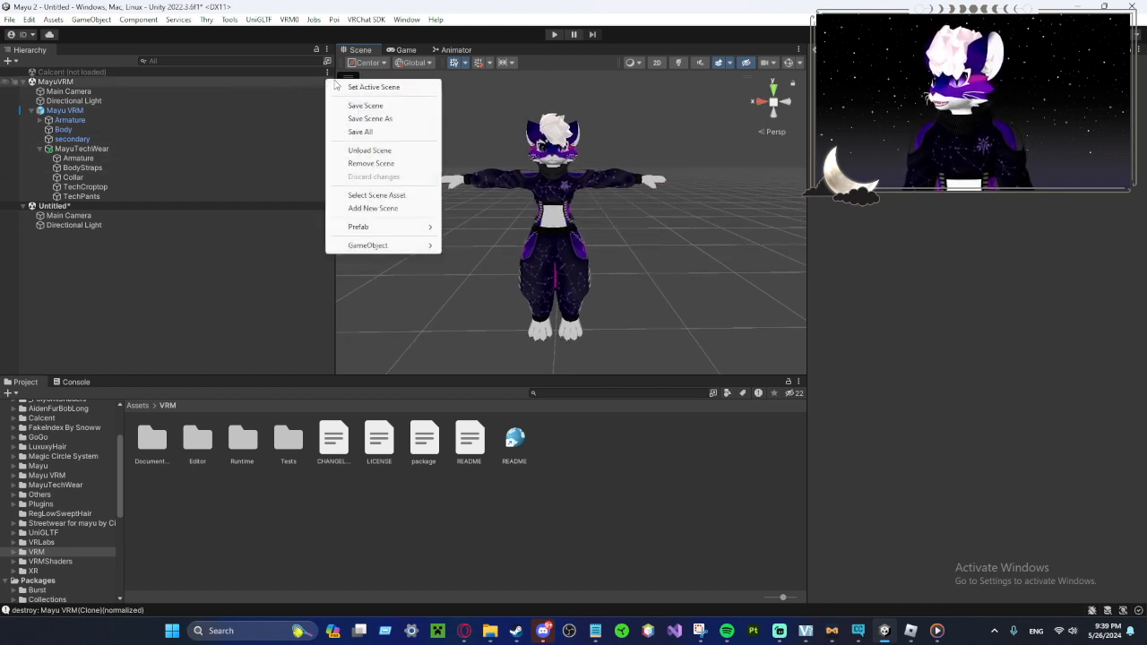
pyautogui.click(370, 151)
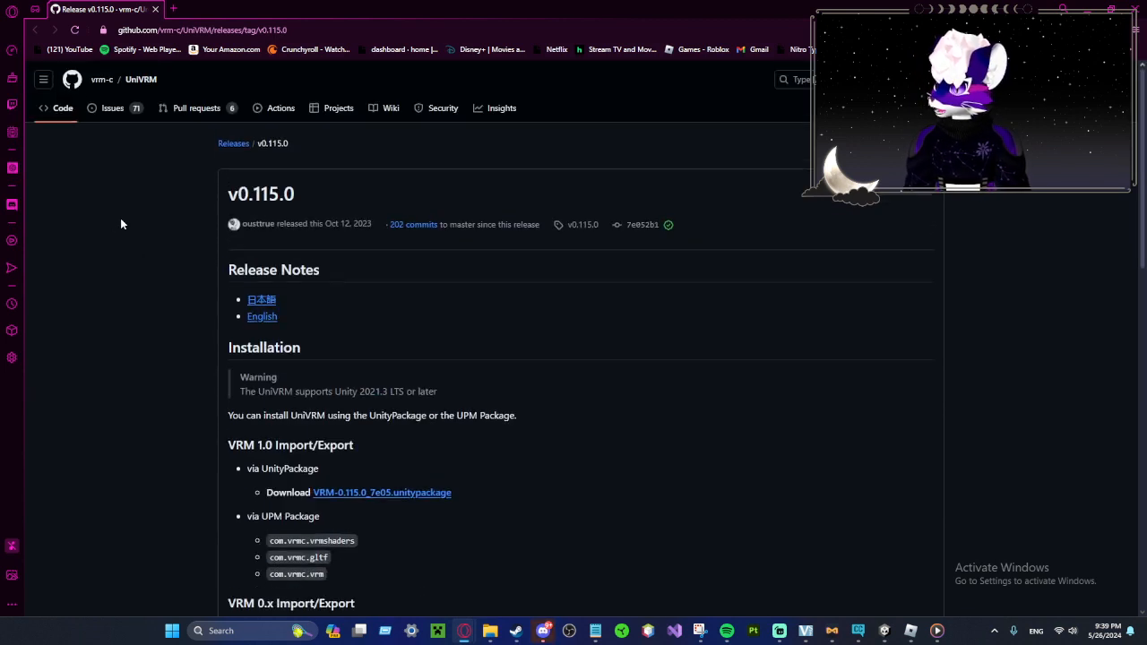
# Step: Locate the VRM 0.x UnityPackage download, UniVRM-0.115.0_7e05.unitypackage, on the release page
pyautogui.scroll(-3)
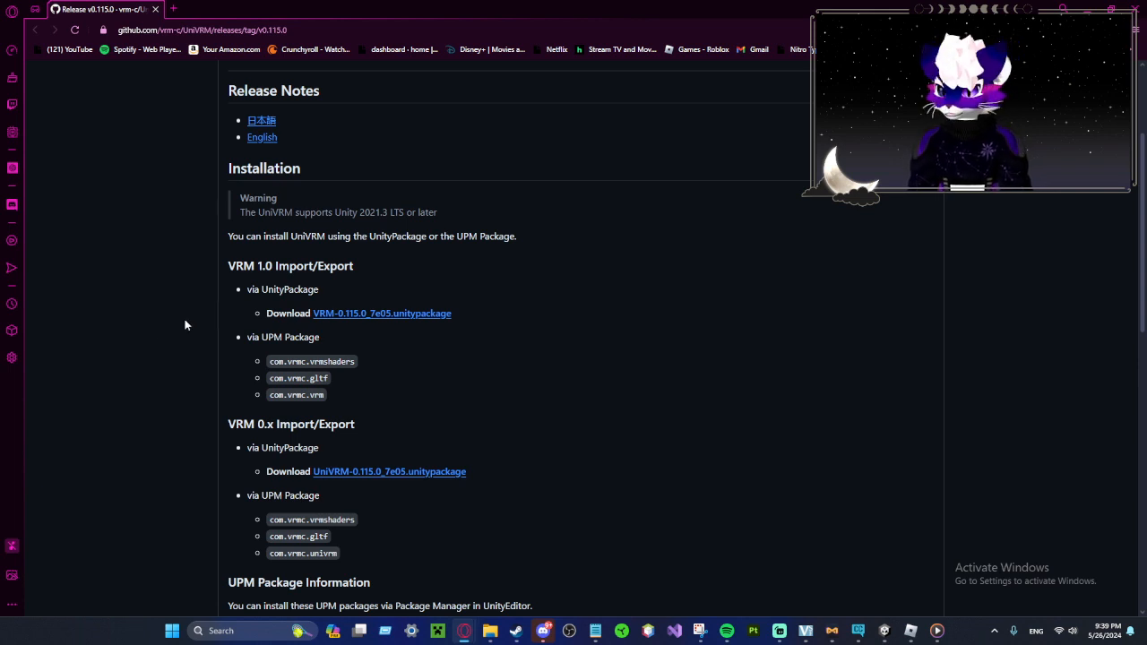
pyautogui.tripleClick(387, 472)
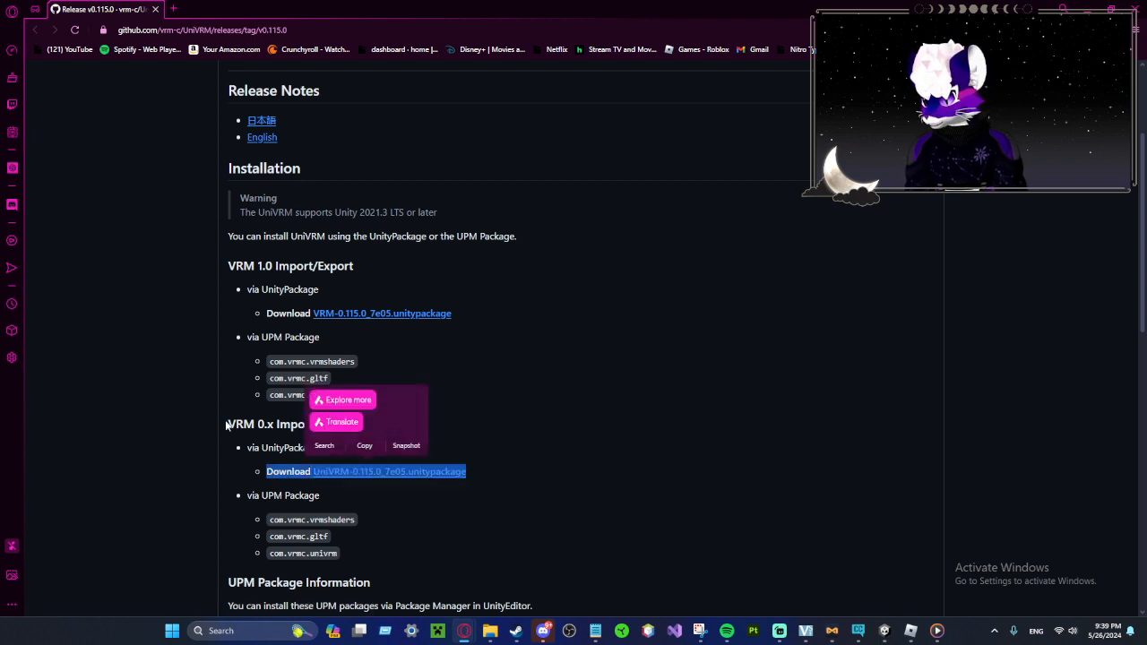
pyautogui.click(541, 488)
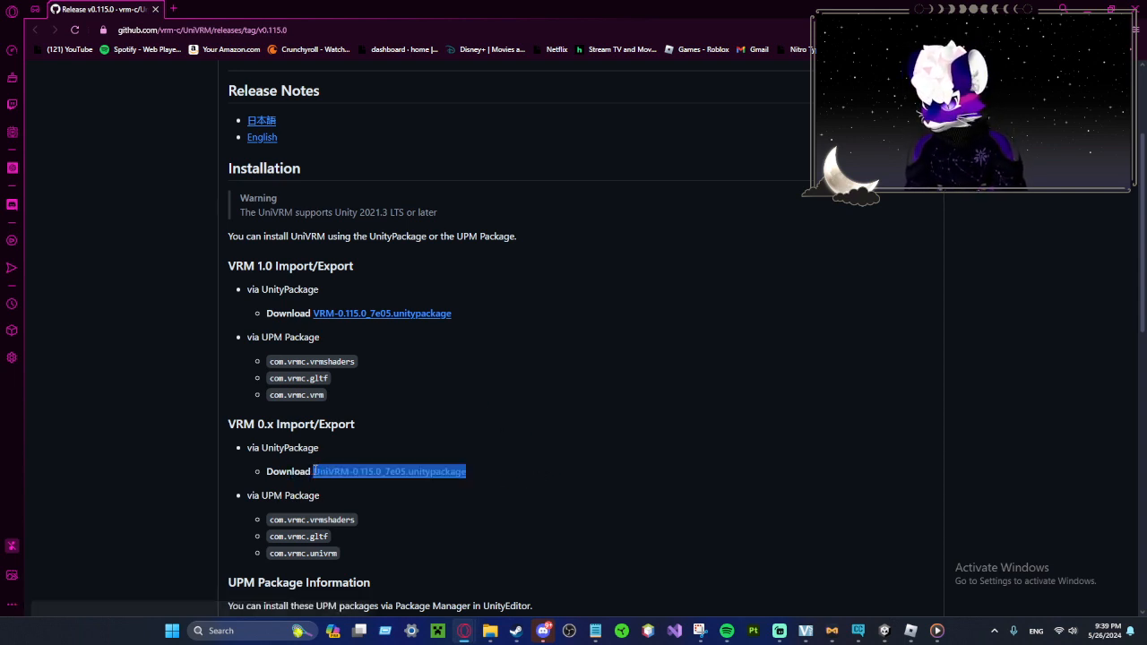
pyautogui.moveTo(900, 630)
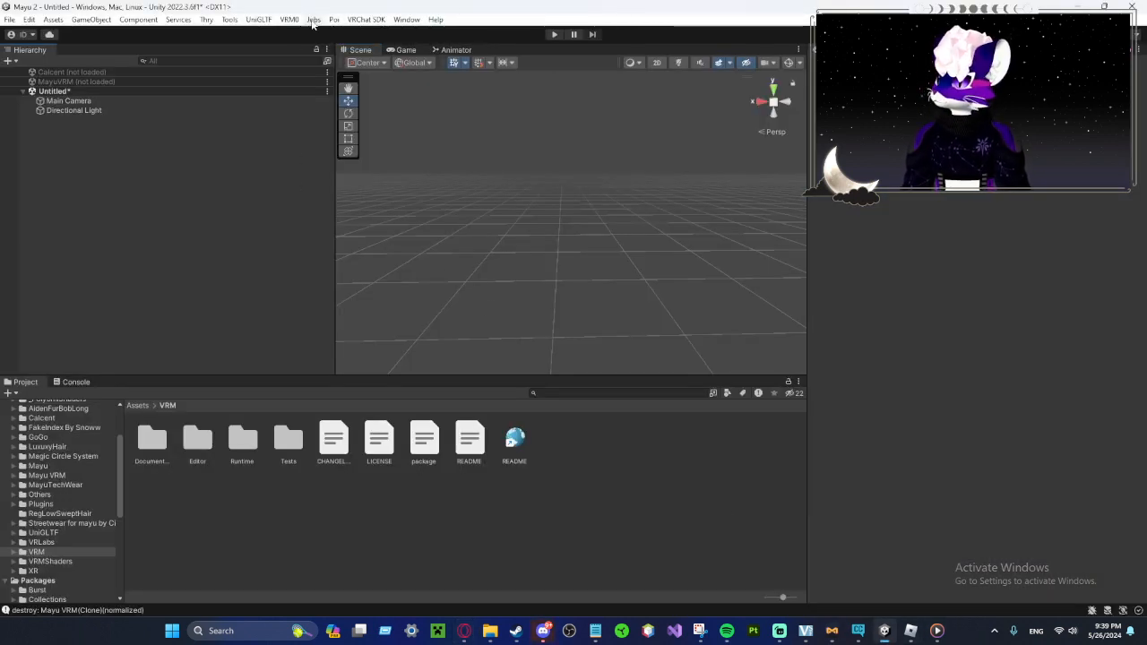
pyautogui.click(287, 20)
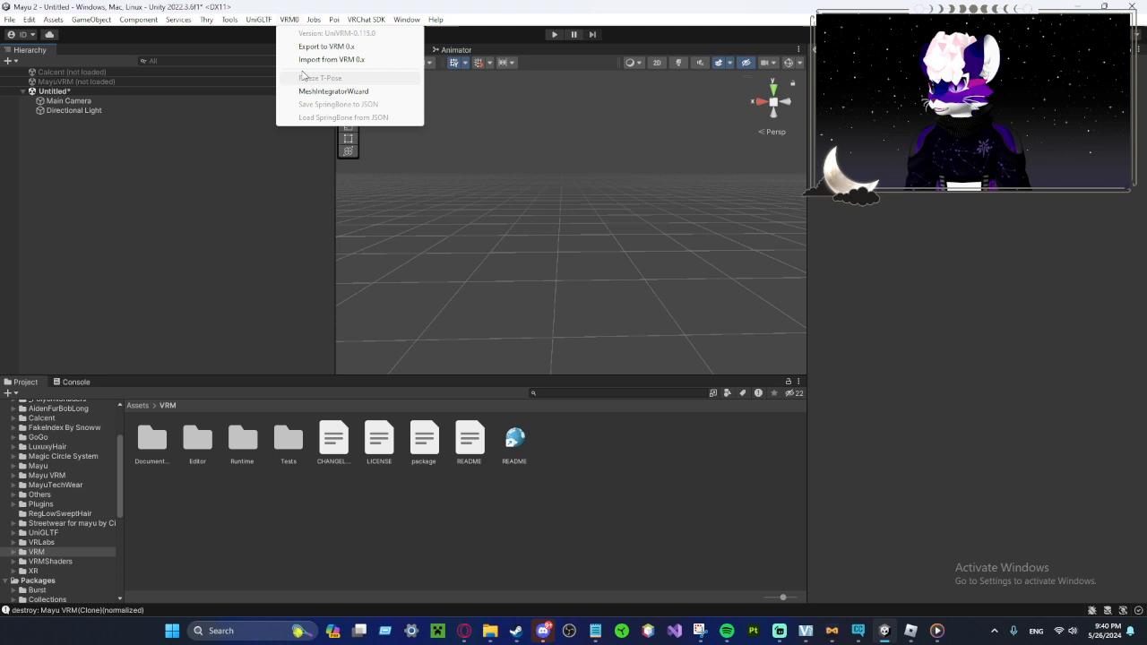
pyautogui.click(563, 445)
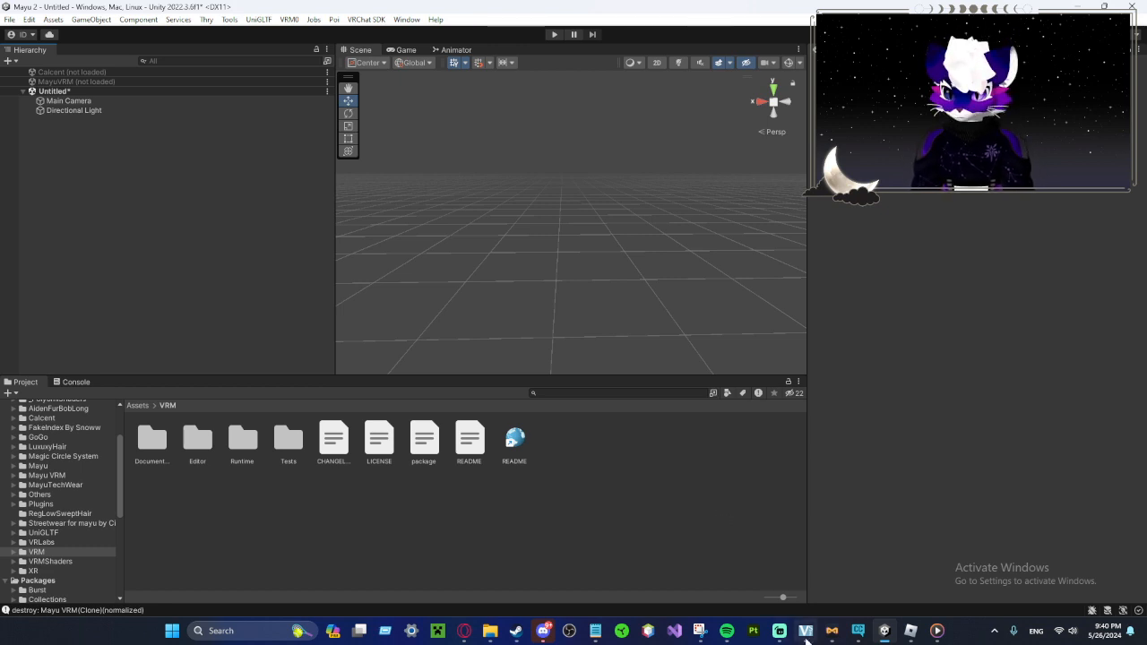
pyautogui.click(806, 631)
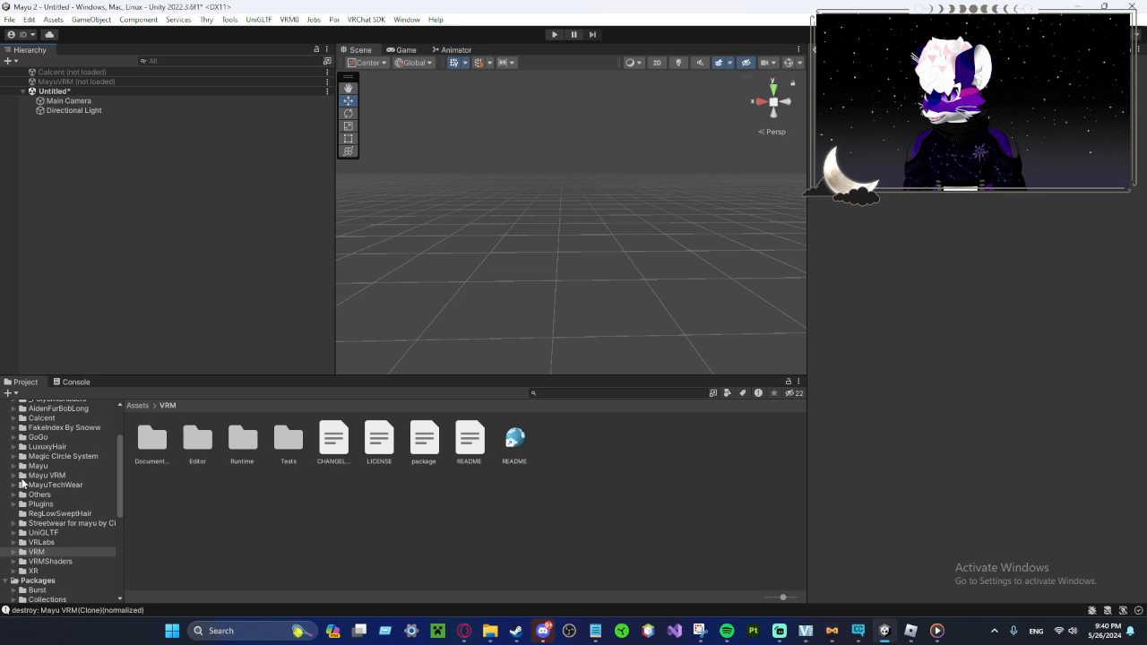
# Step: Place the Mayu VRM prefab into the scene and show its Materials folder
pyautogui.click(22, 475)
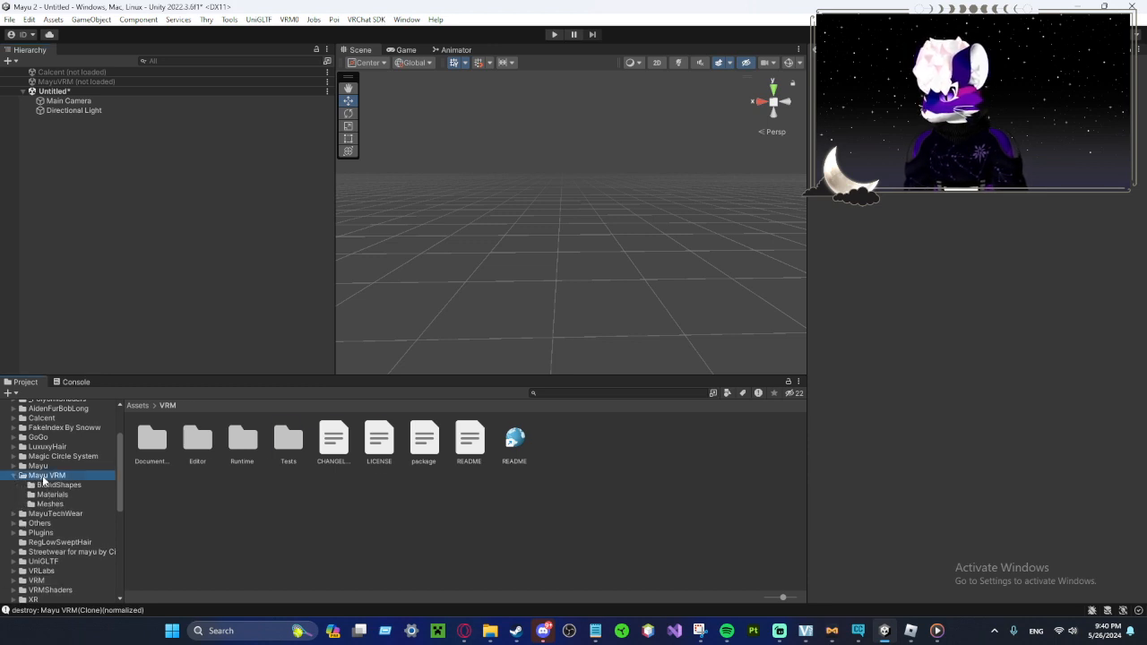
pyautogui.click(46, 475)
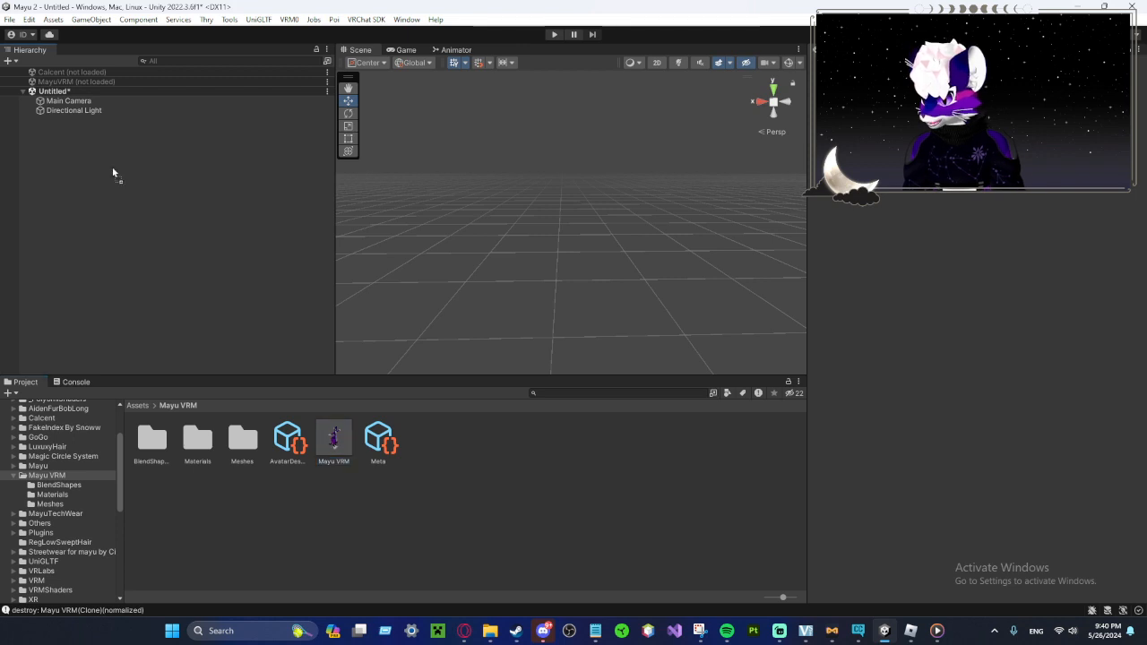
pyautogui.moveTo(334, 438); pyautogui.dragTo(552, 242)
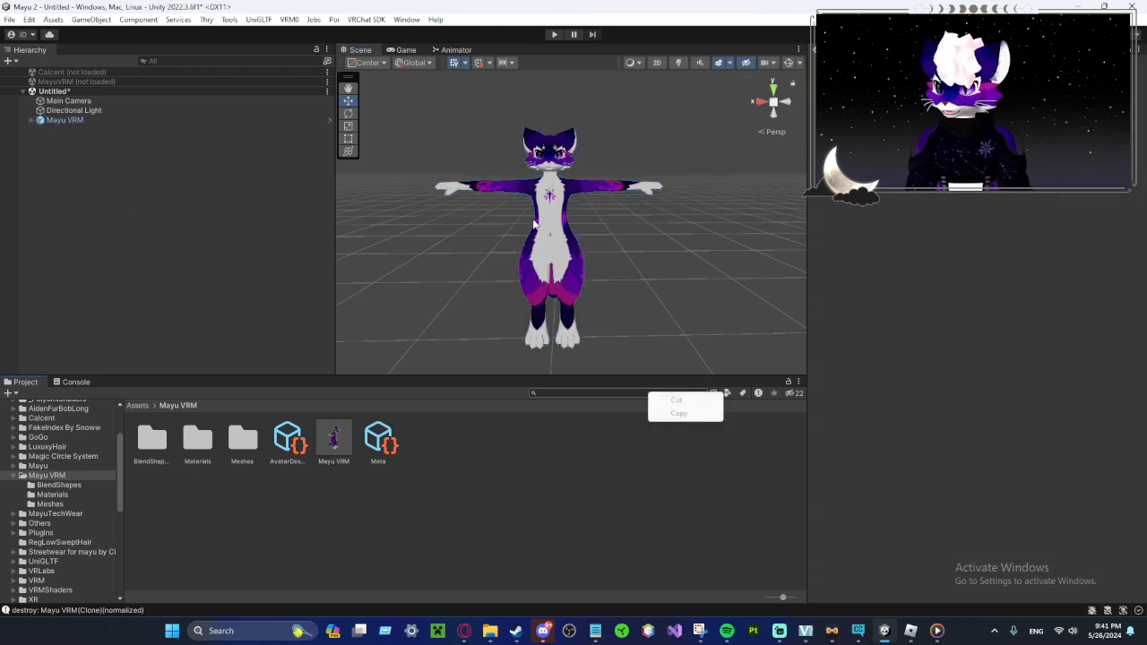
pyautogui.click(64, 120)
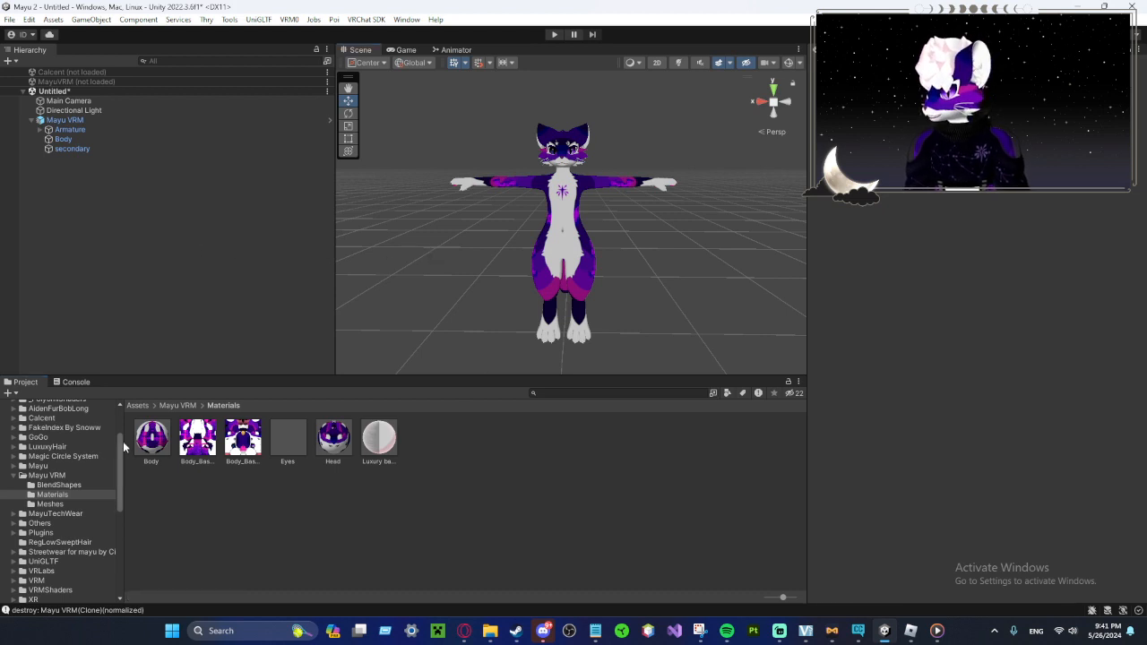
pyautogui.click(333, 438)
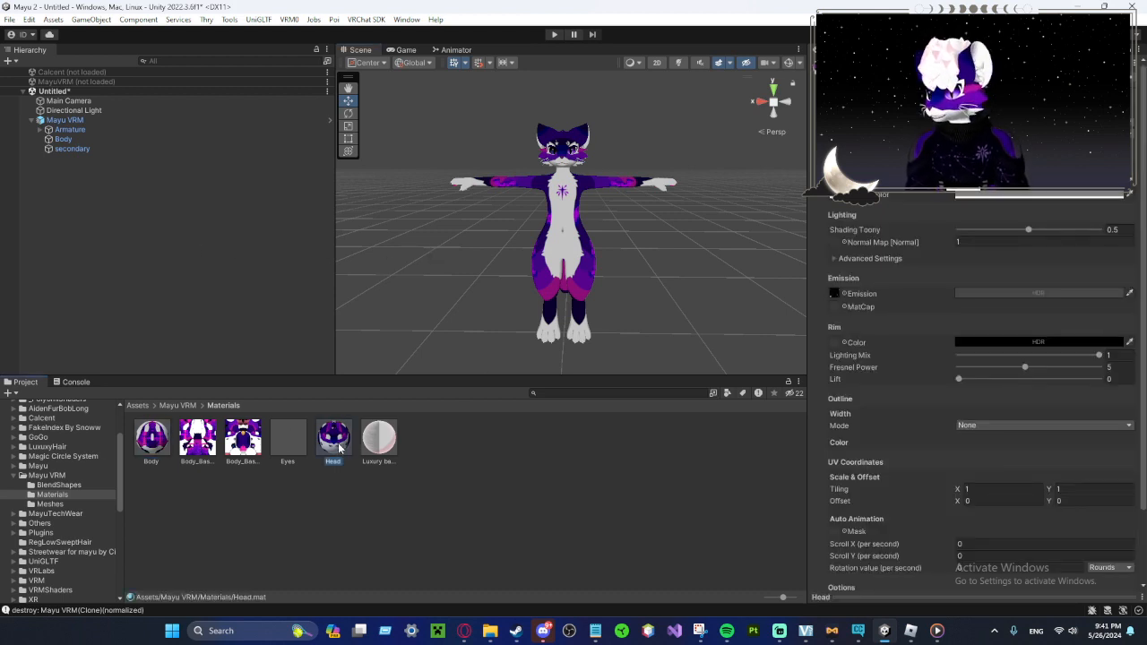
pyautogui.click(151, 438)
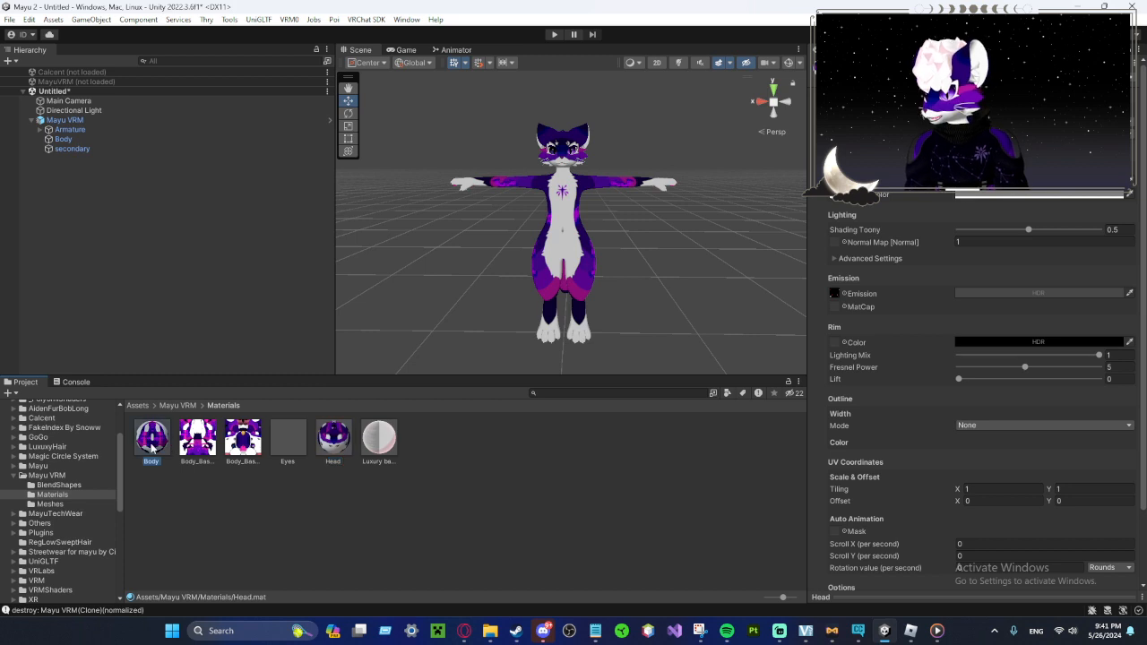
pyautogui.click(197, 438)
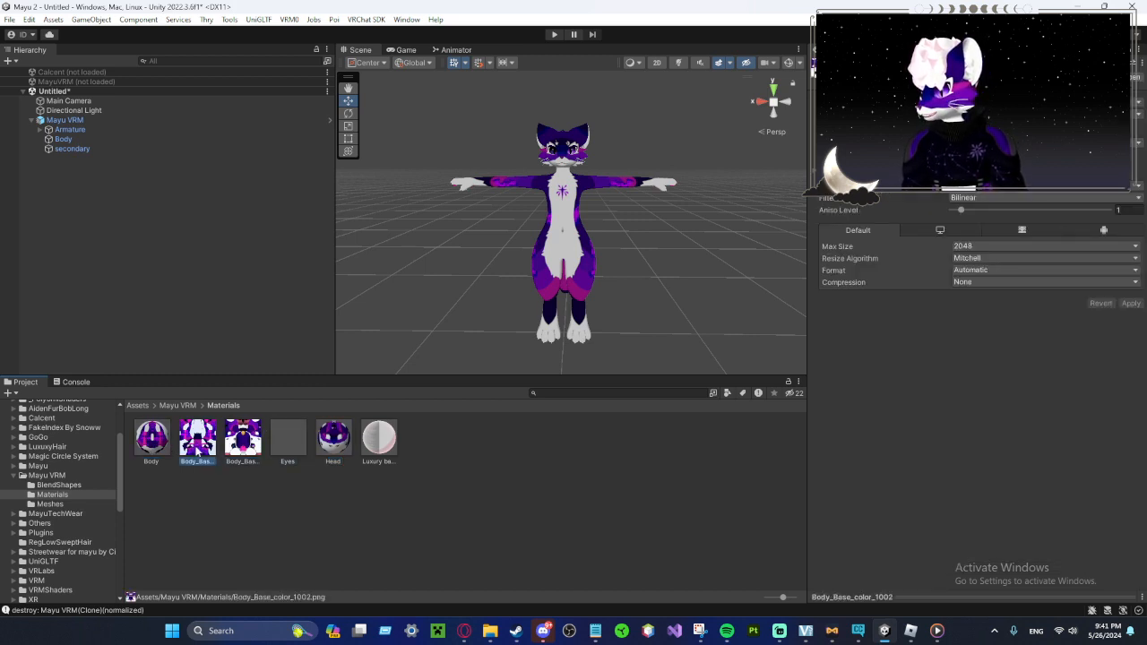
pyautogui.click(151, 438)
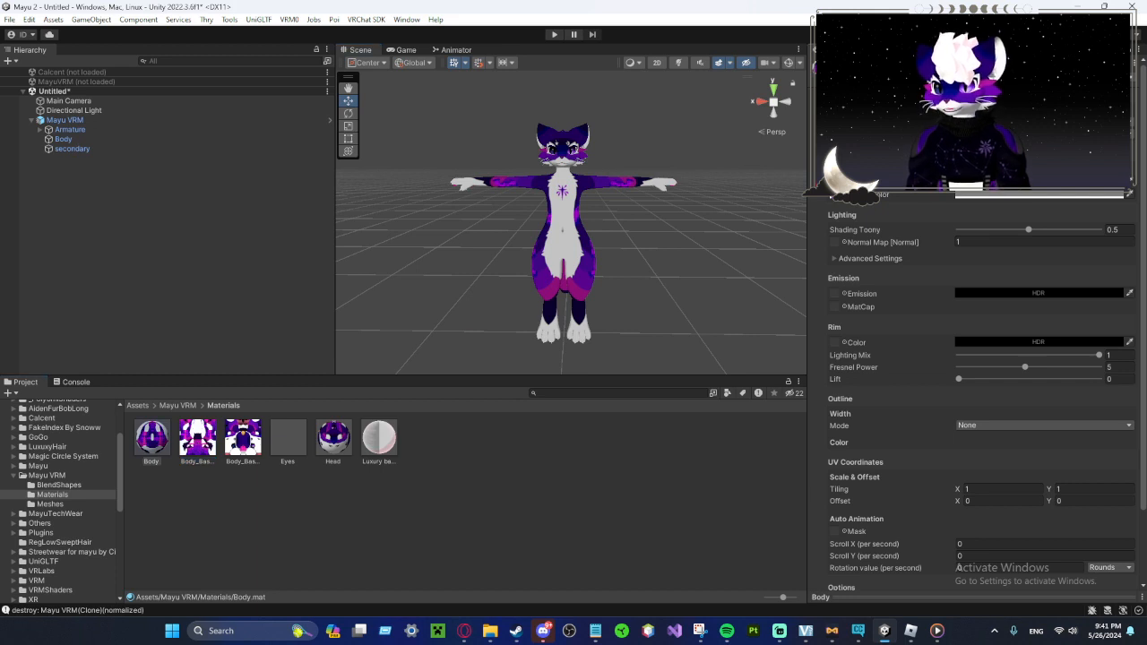
pyautogui.click(333, 437)
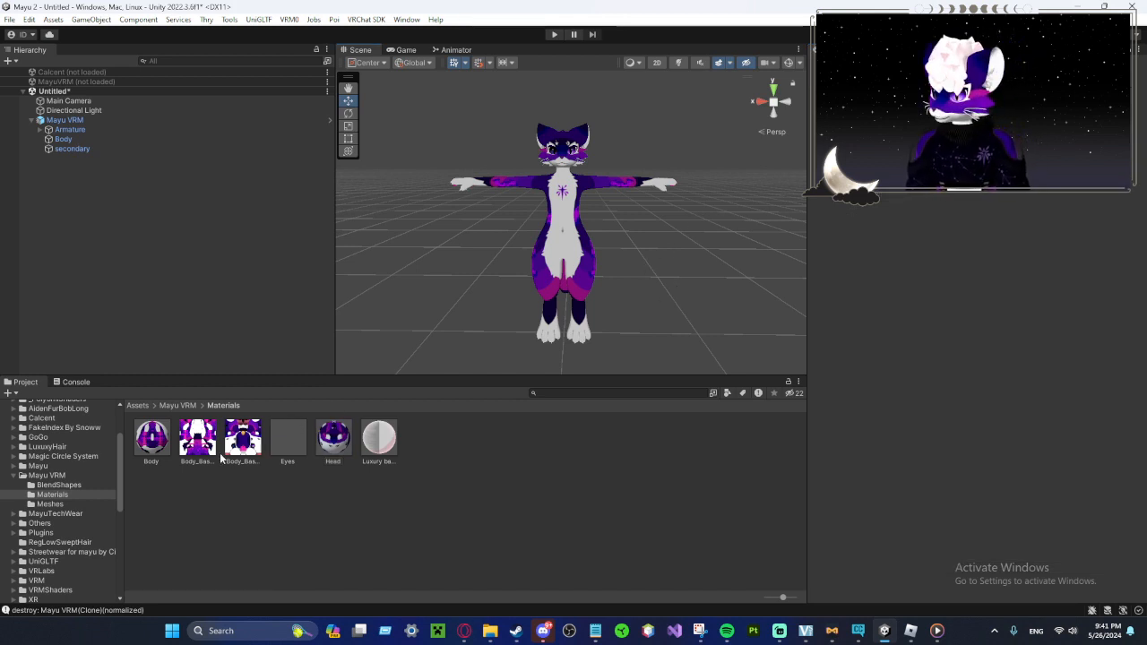
pyautogui.click(151, 437)
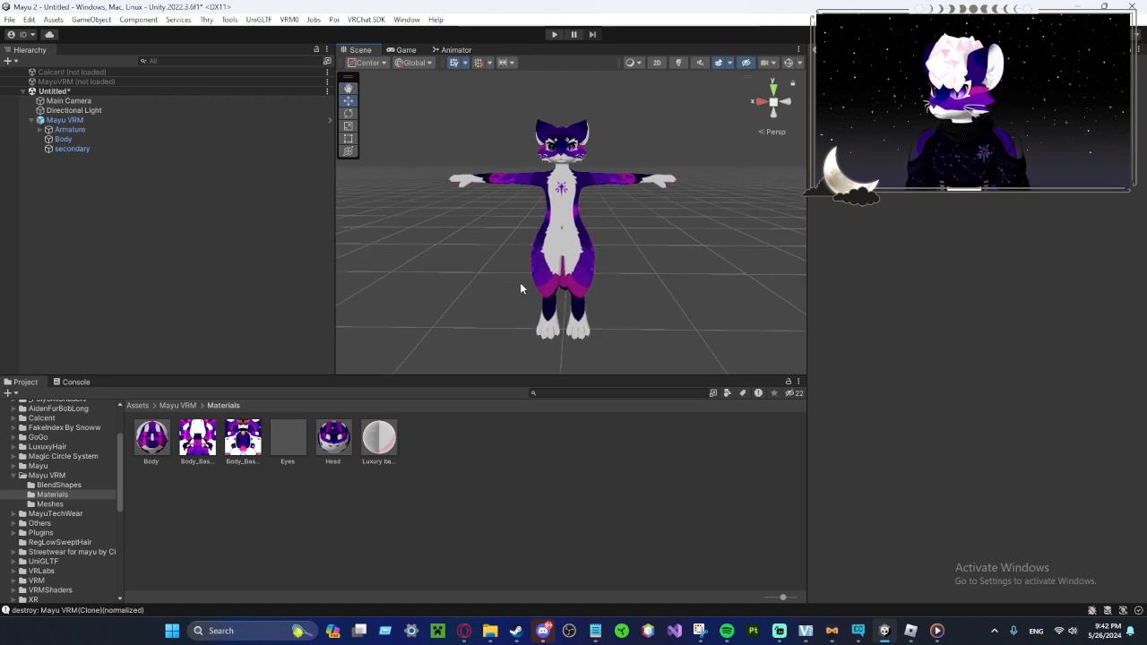
pyautogui.click(64, 119)
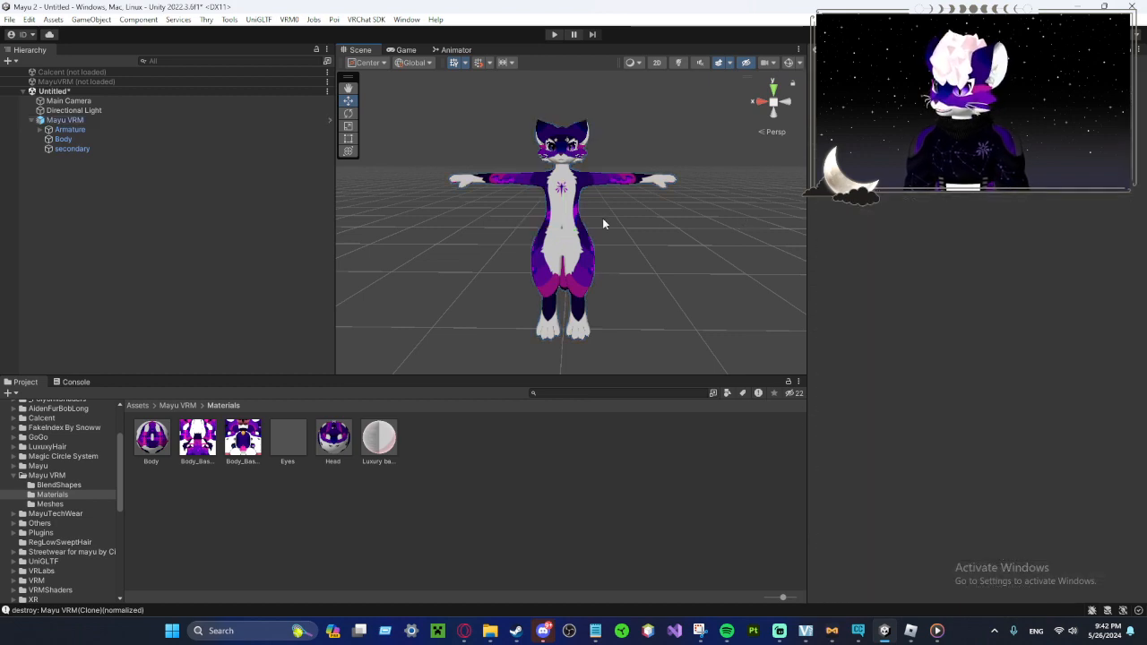
pyautogui.click(64, 118)
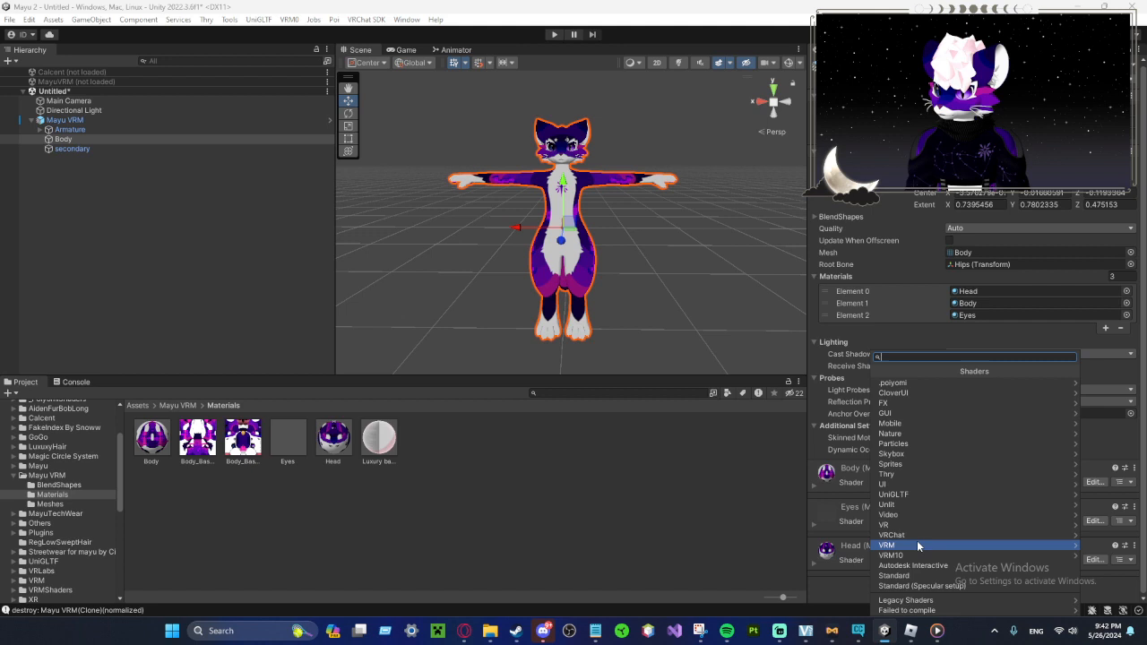
# Step: Check the Body's VRM shader options, then return to the Mayu VRM folder contents
pyautogui.click(886, 545)
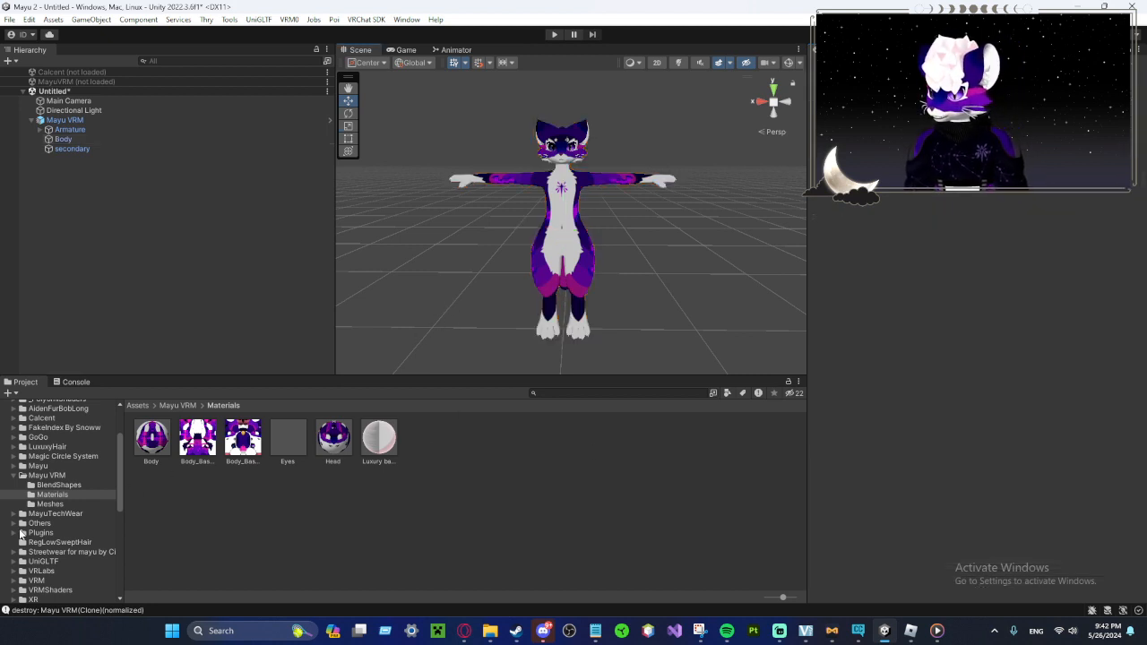
pyautogui.click(50, 475)
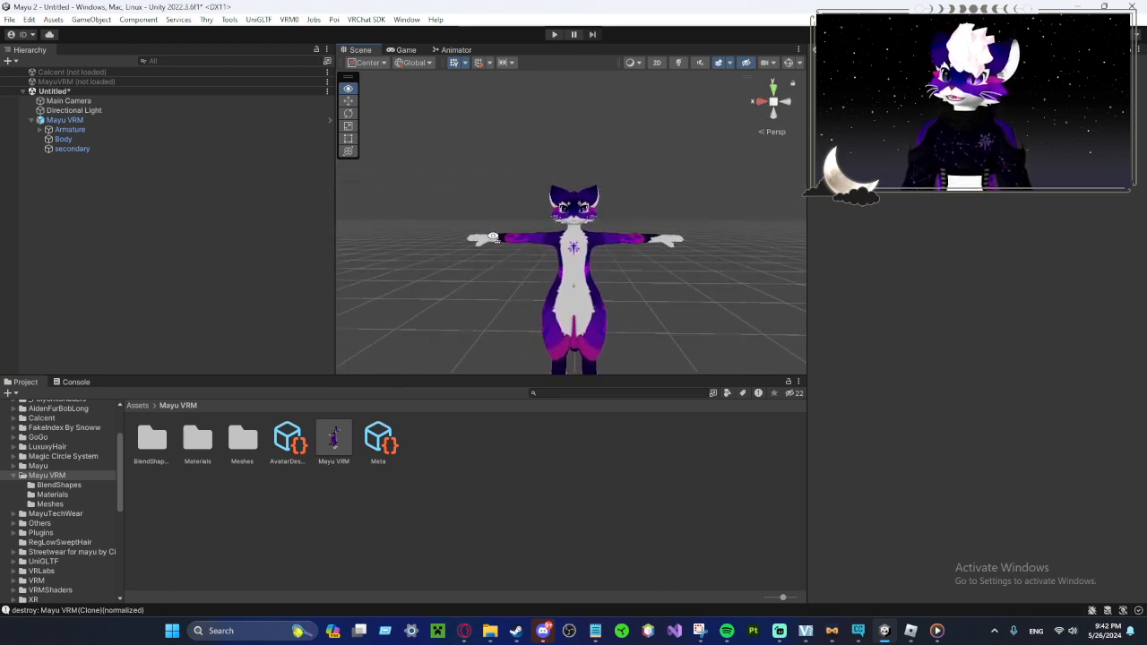
# Step: Bring up the VRM Exporter via VRM0 > Export to VRM 0.x for Mayu VRM
pyautogui.click(289, 18)
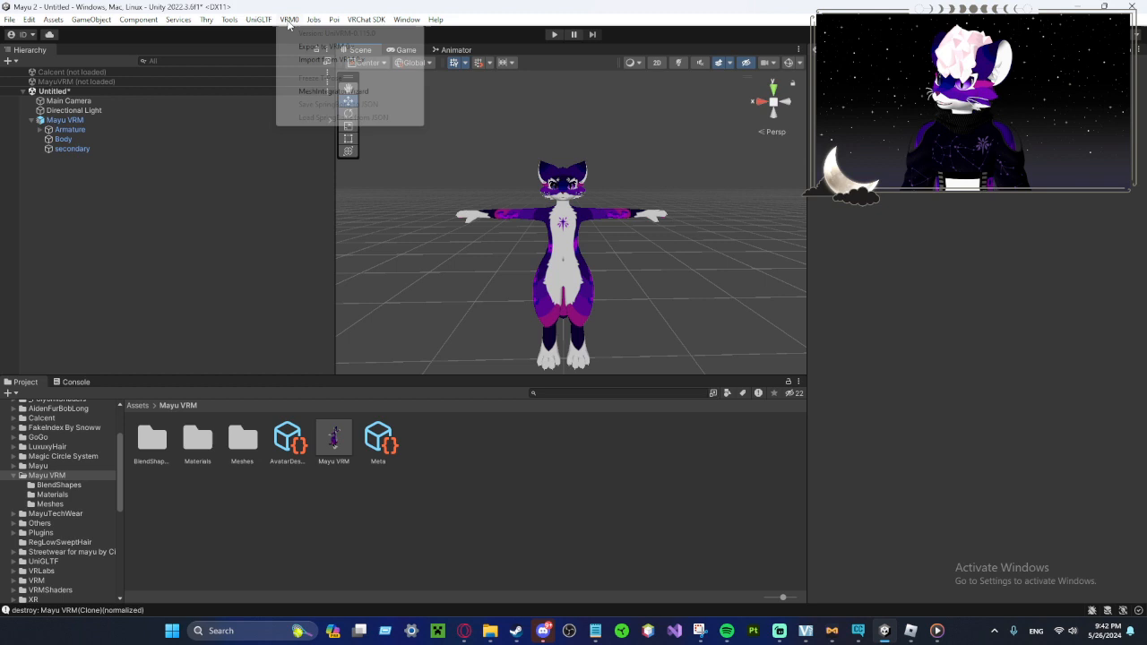
pyautogui.click(308, 45)
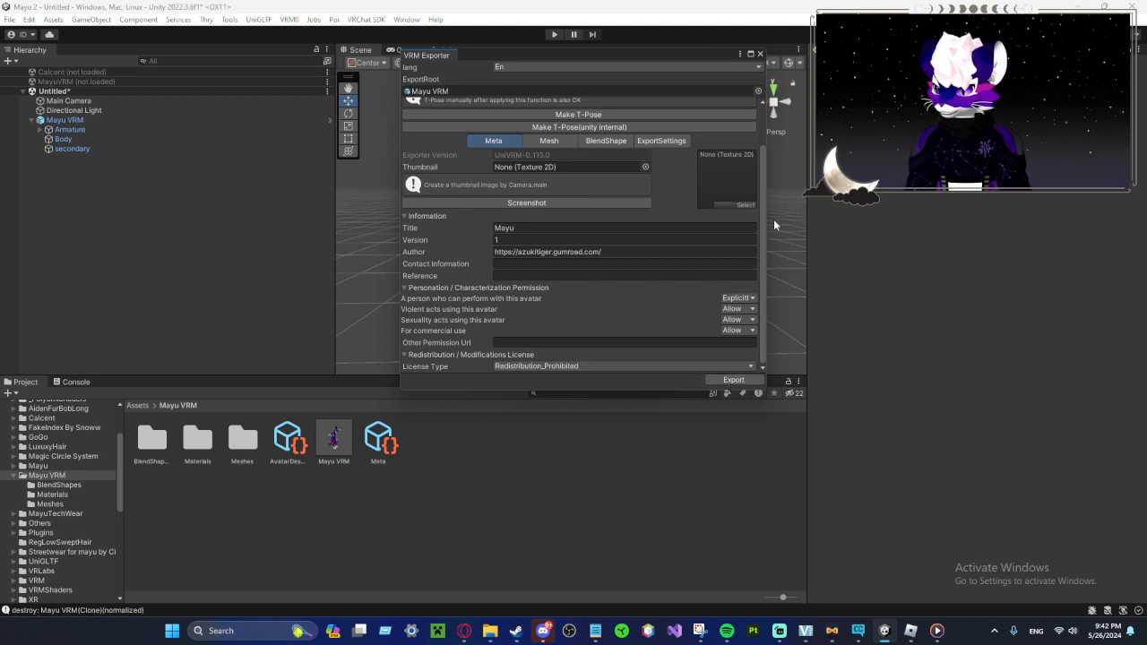
pyautogui.click(761, 53)
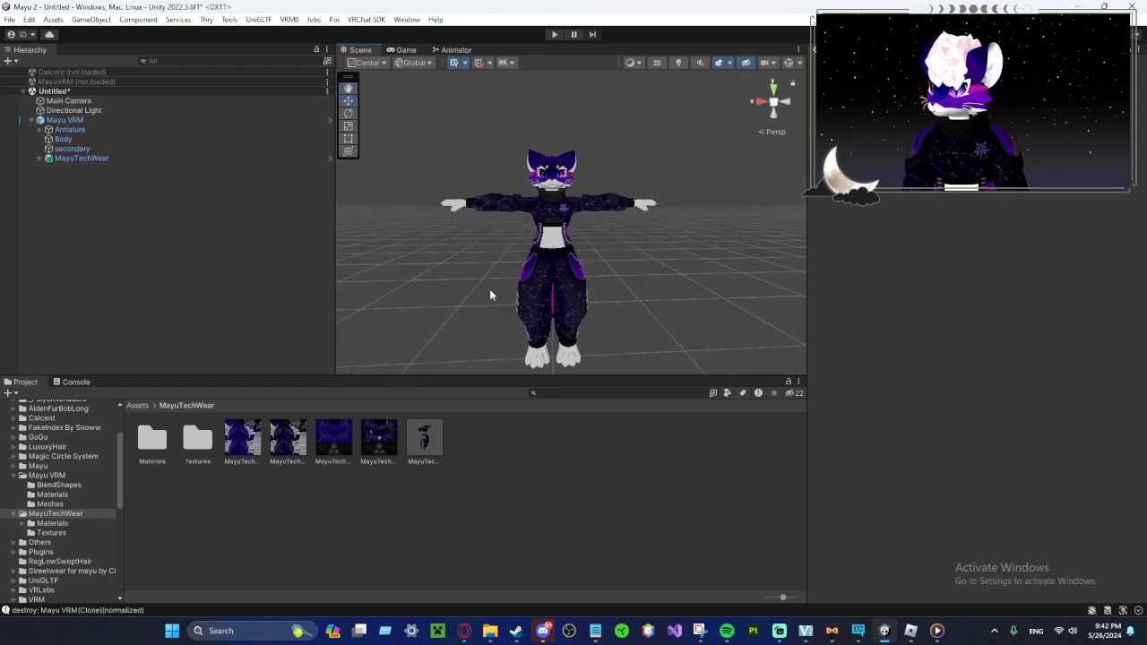
# Step: Give the Body Straps, Collar and TechCroptop materials the VRM MToon shader
pyautogui.click(83, 157)
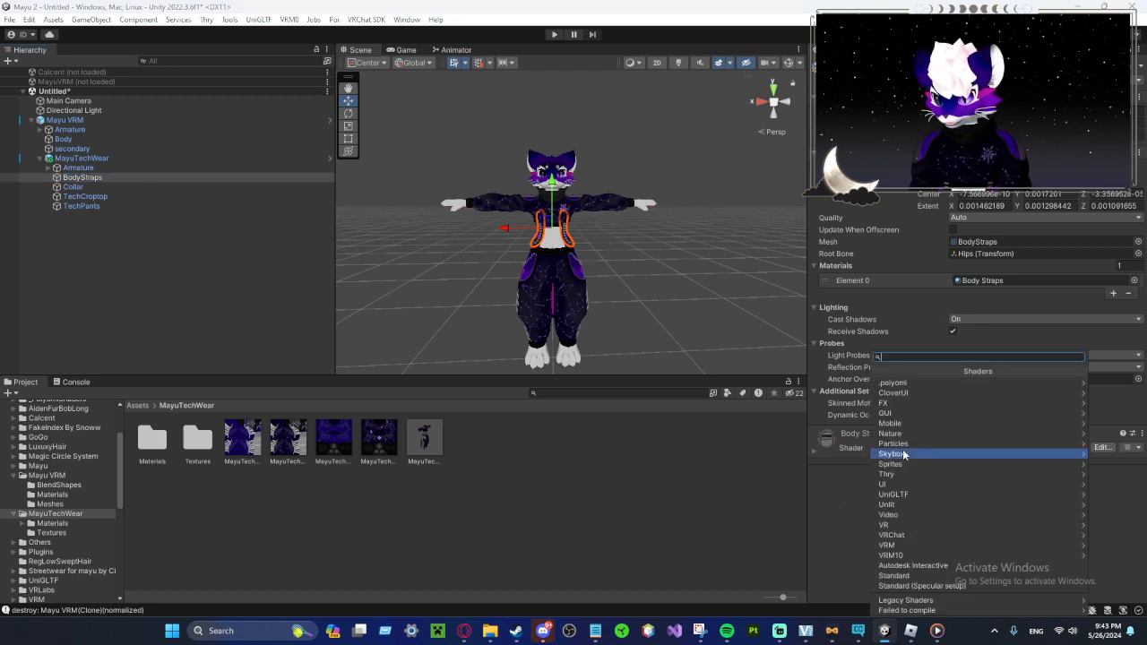
pyautogui.moveTo(922, 545)
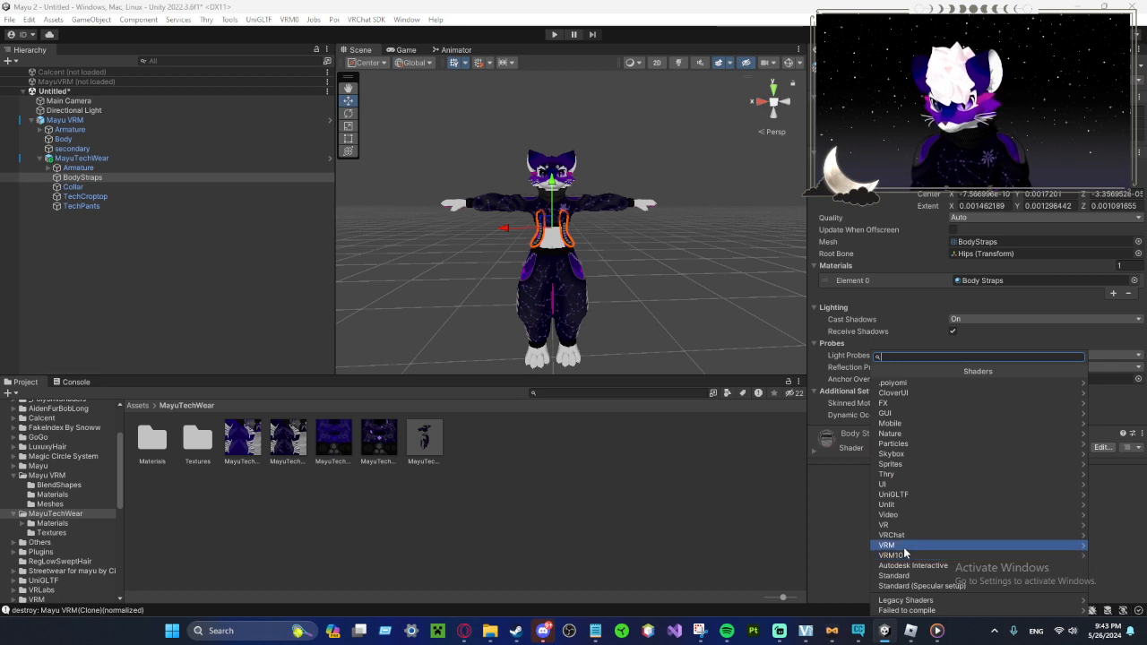
pyautogui.click(885, 545)
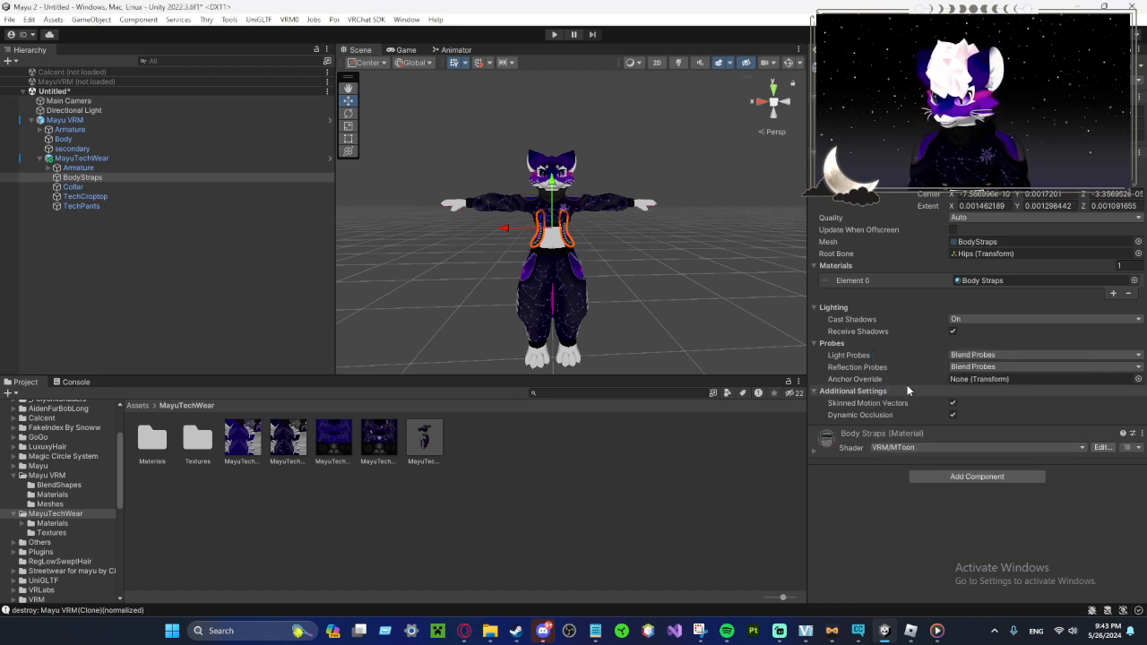
pyautogui.click(71, 187)
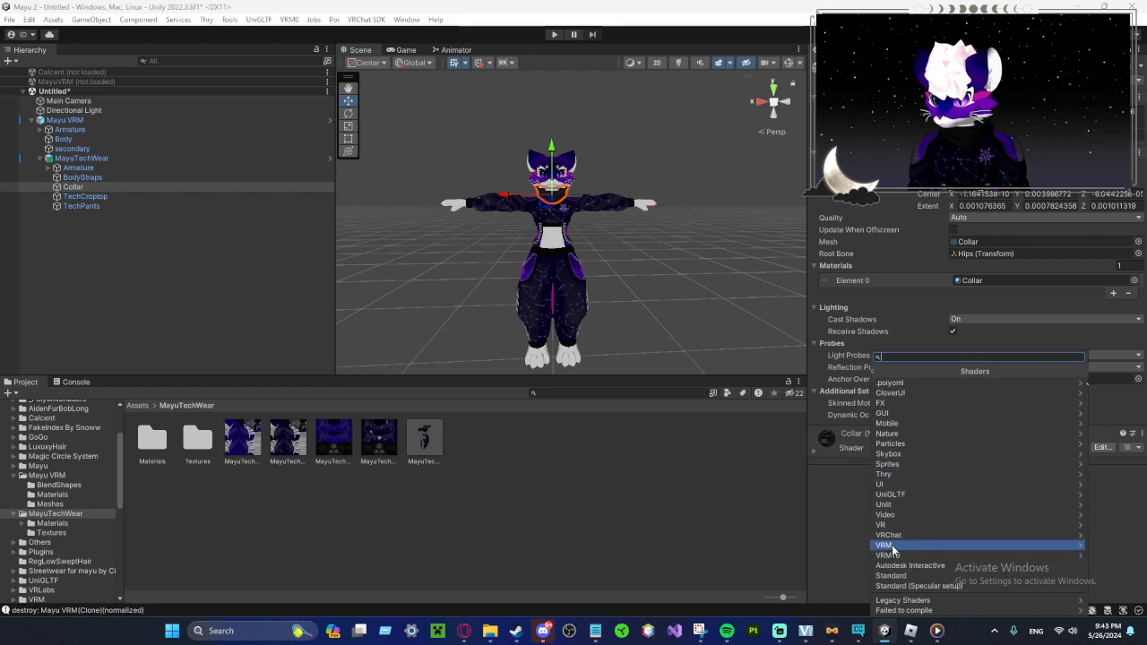
pyautogui.click(86, 195)
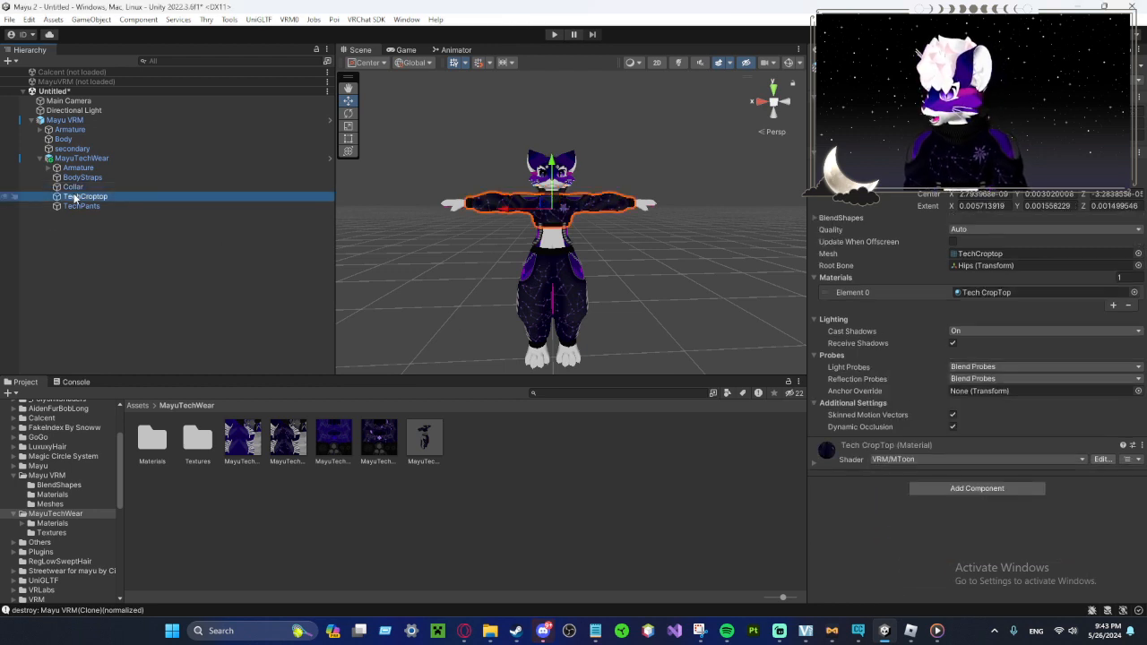
pyautogui.click(975, 459)
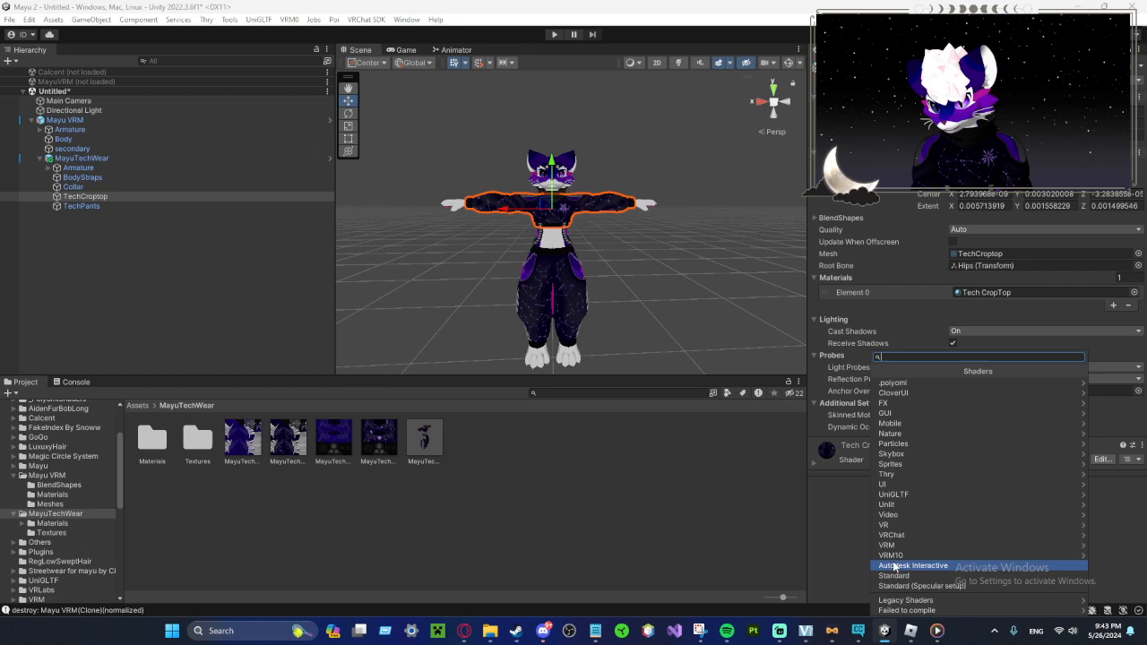
pyautogui.moveTo(886, 545)
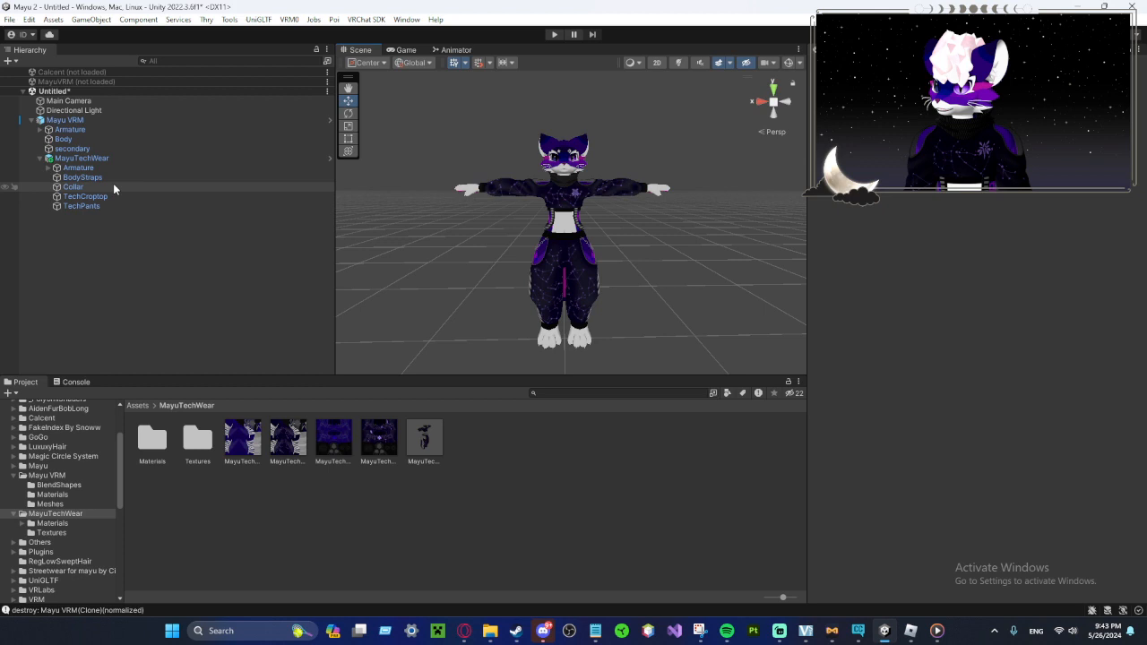
# Step: Expand both armatures to their Hips bones; the Cannot restructure Prefab warning appears
pyautogui.click(80, 158)
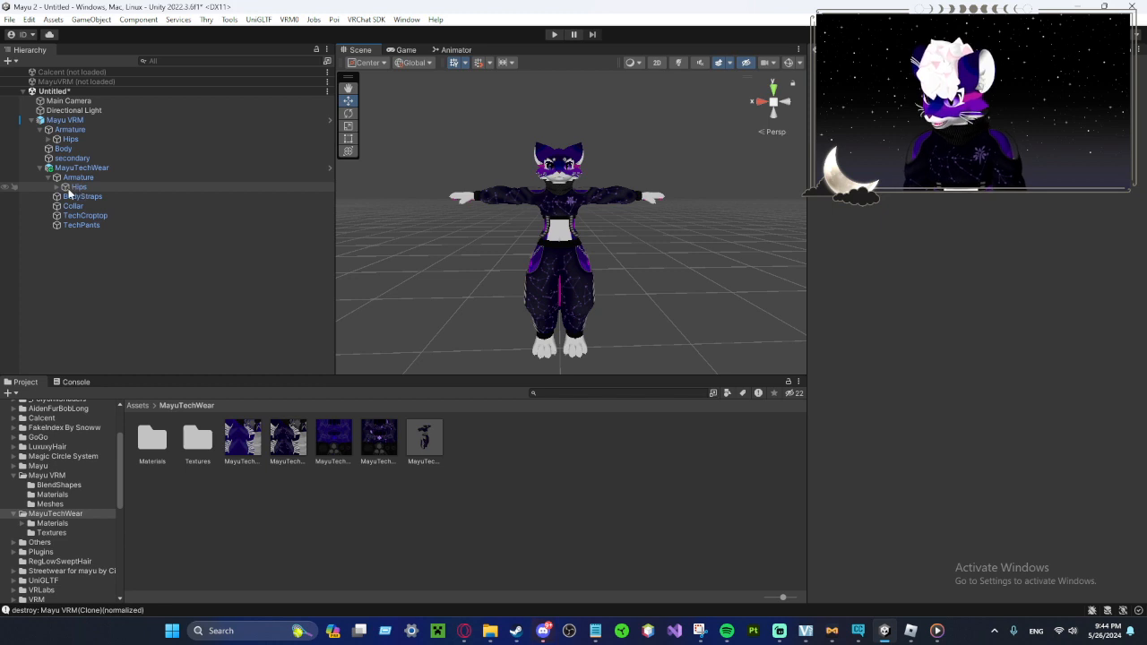
pyautogui.click(77, 187)
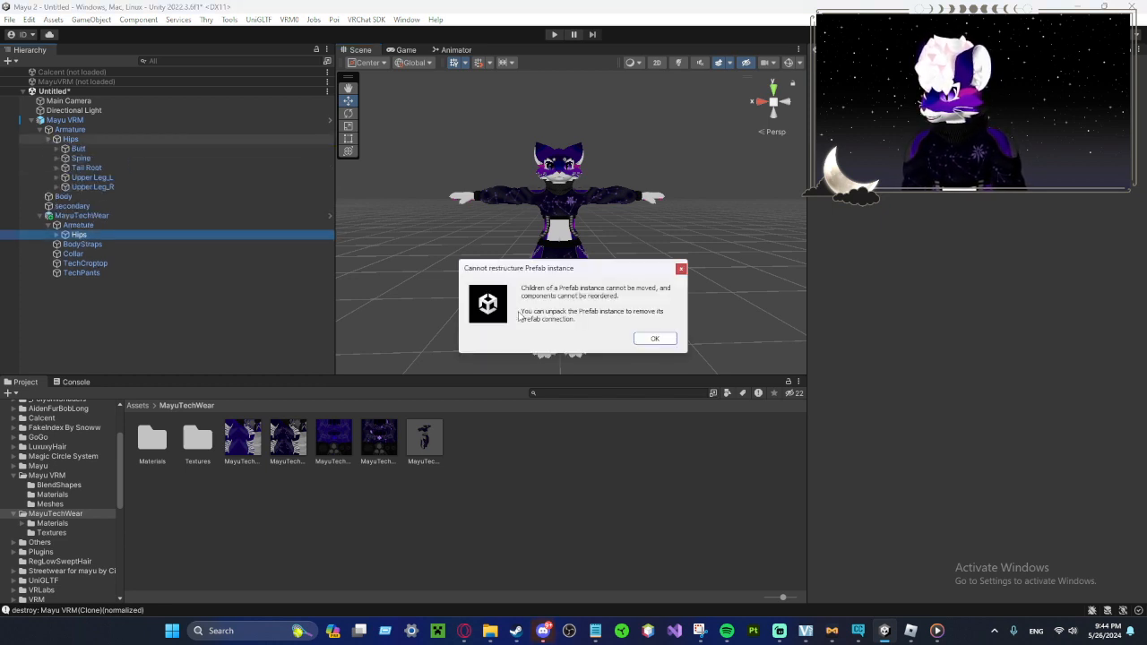
# Step: Dismiss the warning and unpack the MayuTechWear prefab completely
pyautogui.click(654, 337)
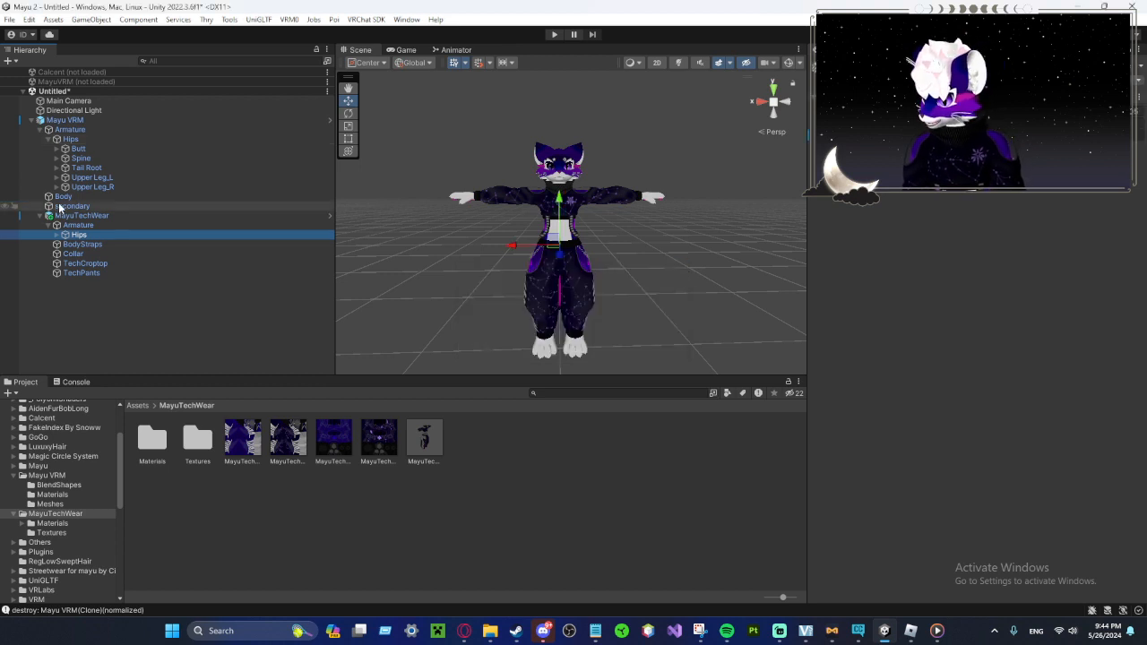
pyautogui.rightClick(82, 215)
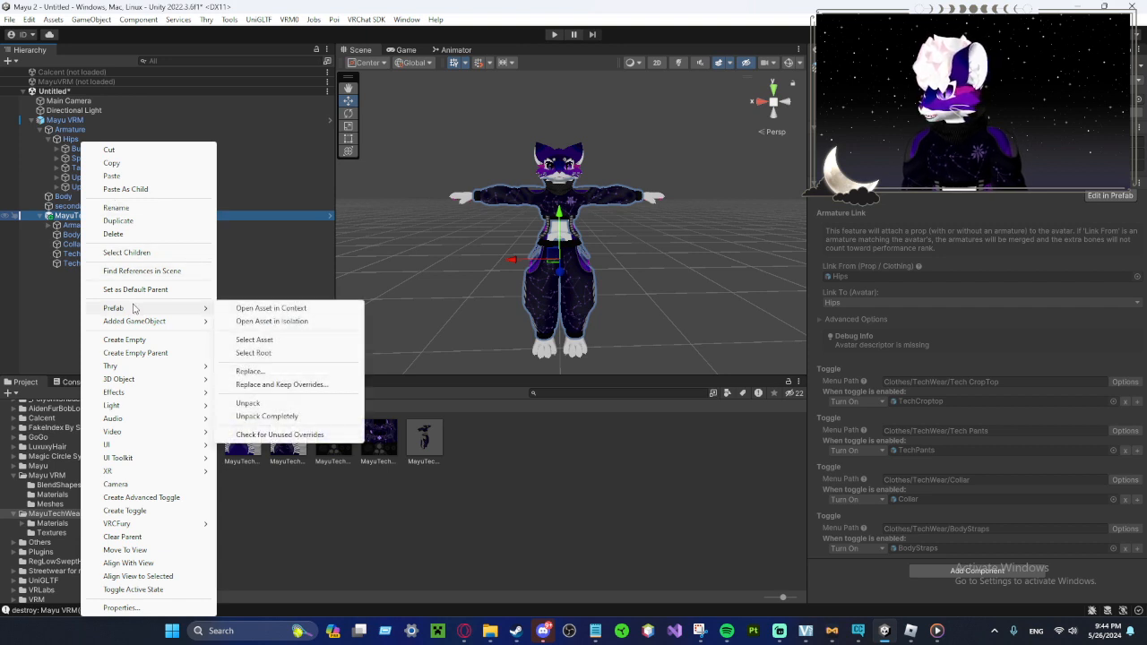
pyautogui.moveTo(267, 416)
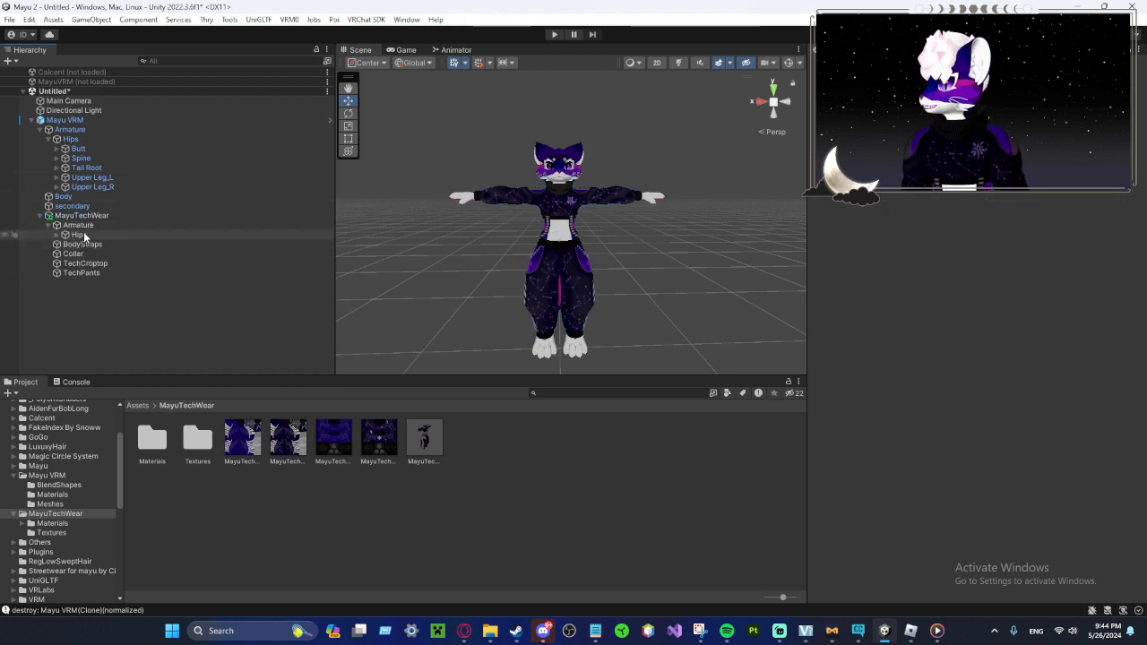
# Step: Nest the clothing's Hips, Butt and Cheek bones inside the avatar's matching bones
pyautogui.click(79, 233)
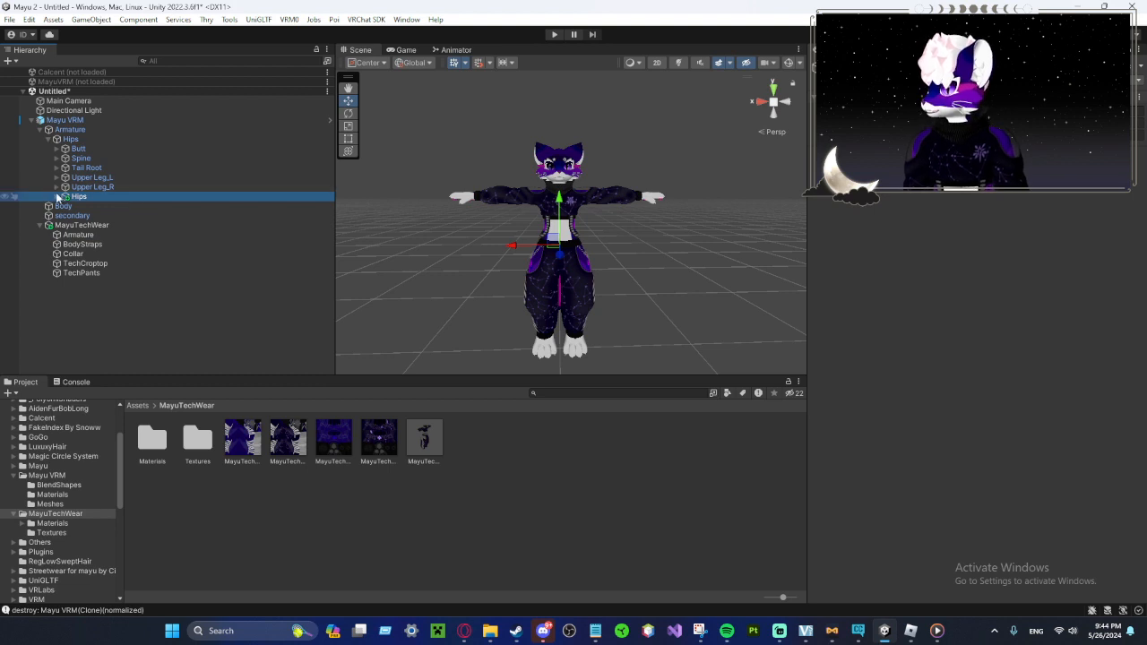
pyautogui.click(55, 195)
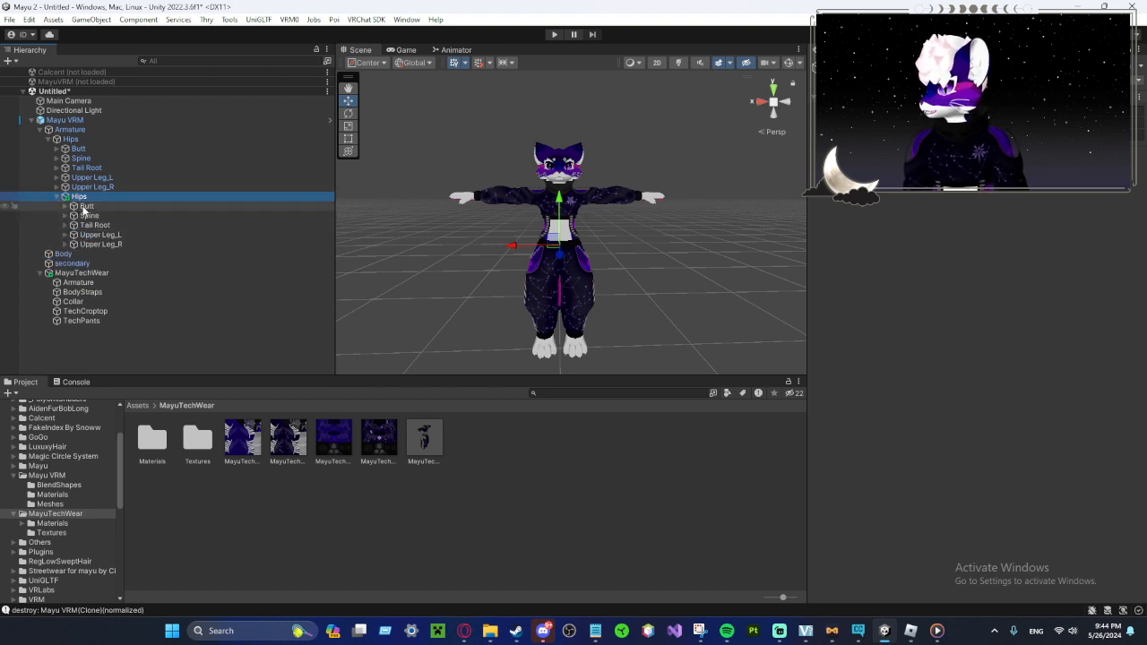
pyautogui.click(58, 149)
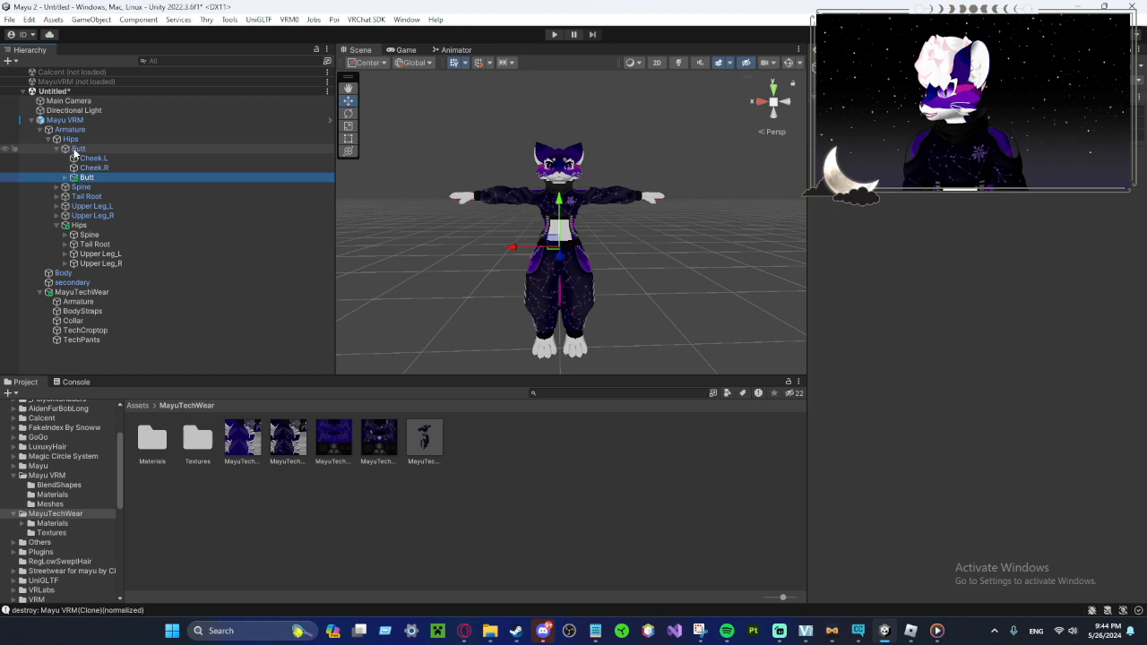
pyautogui.click(57, 178)
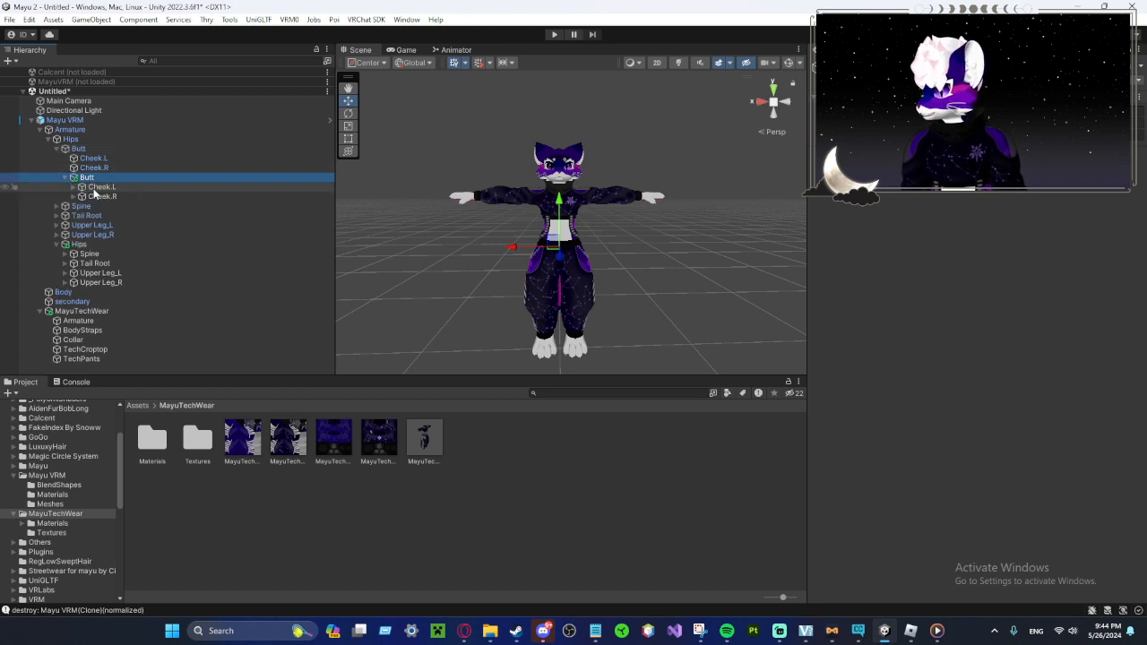
pyautogui.click(94, 169)
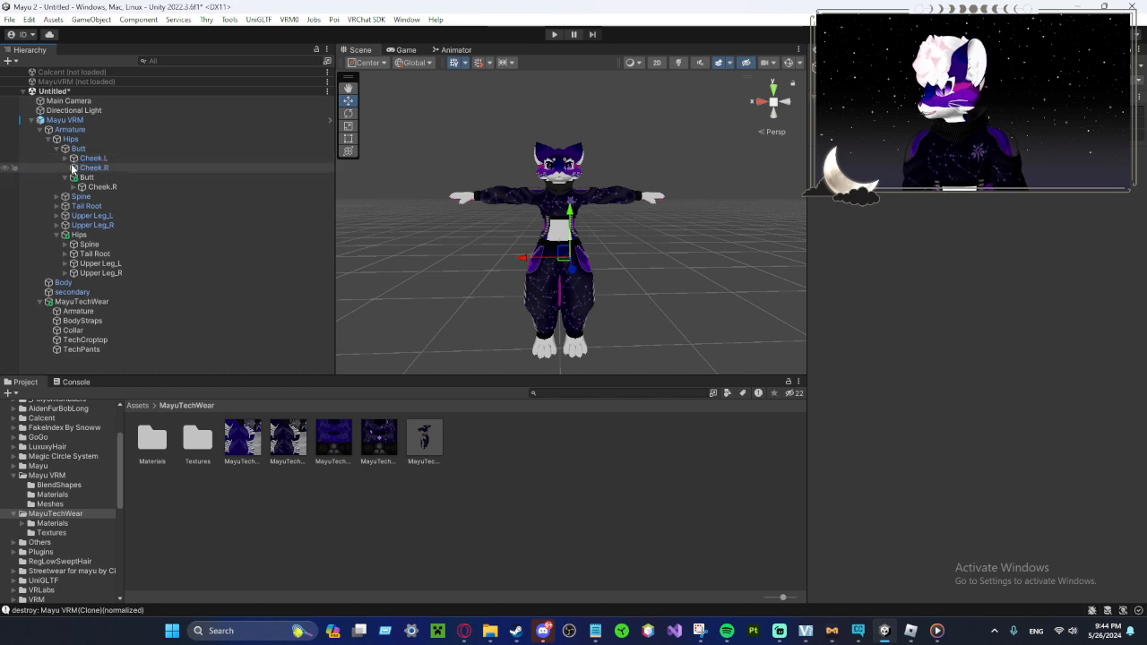
pyautogui.click(72, 168)
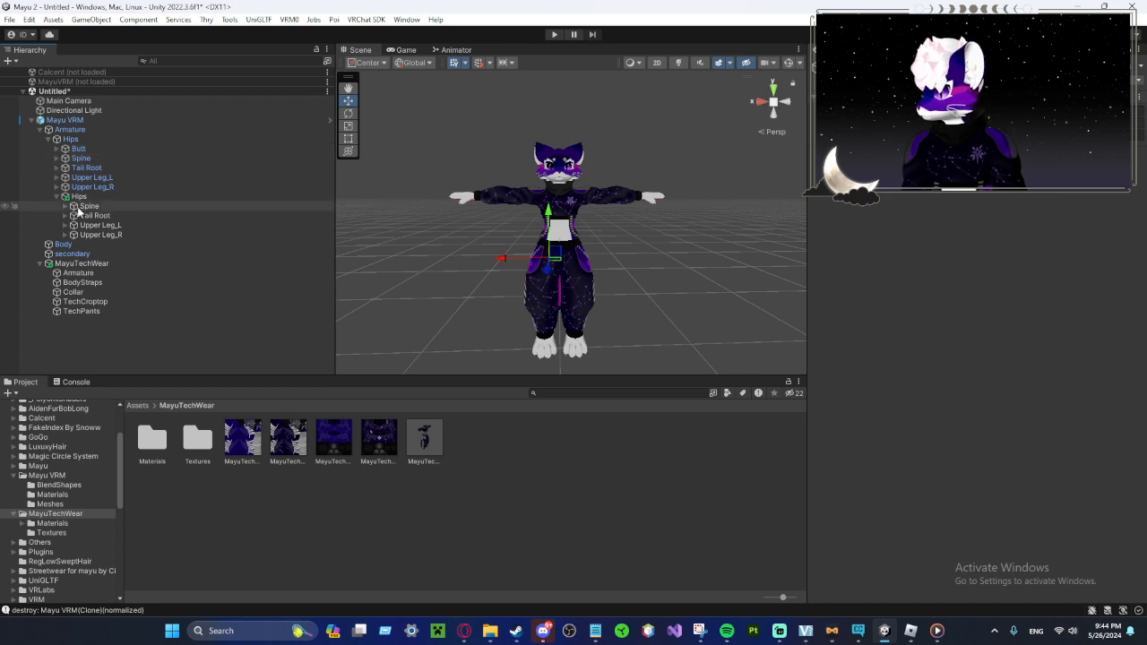
# Step: Nest the clothing's Spine and Breast bones under the avatar's Spine and Chest bones
pyautogui.click(87, 204)
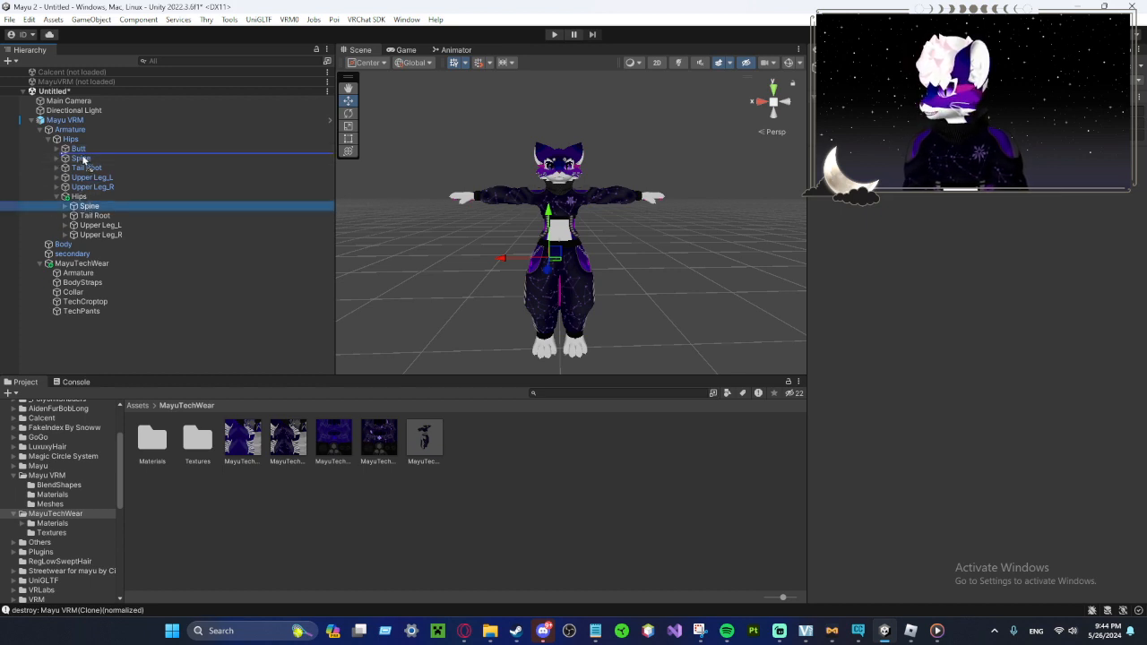
pyautogui.click(58, 158)
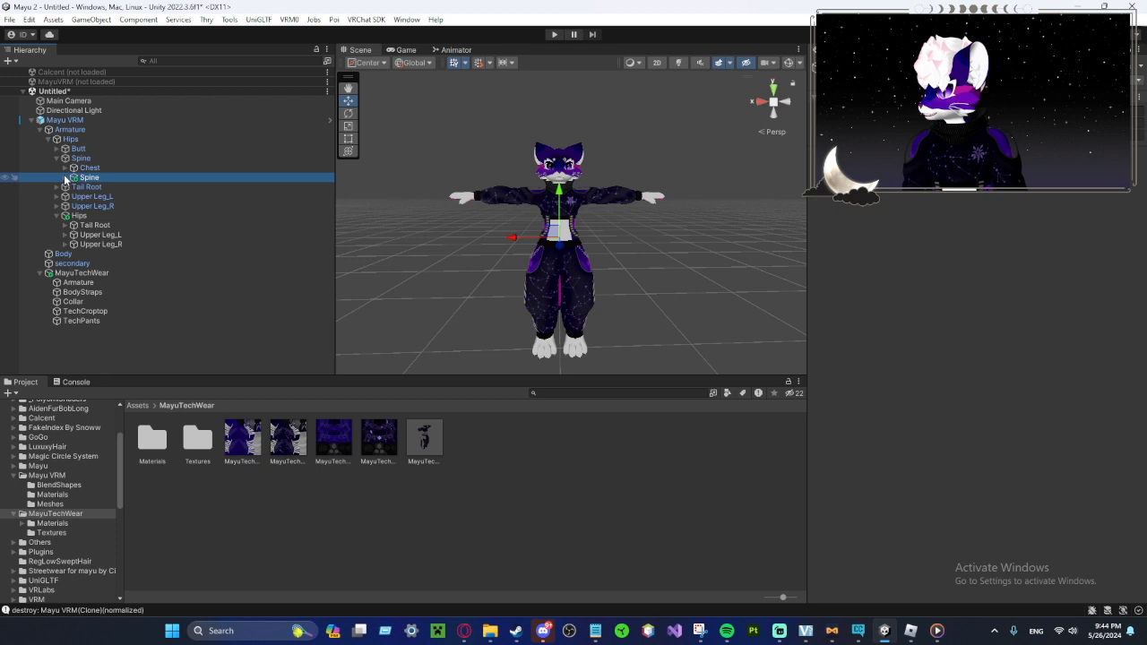
pyautogui.click(66, 169)
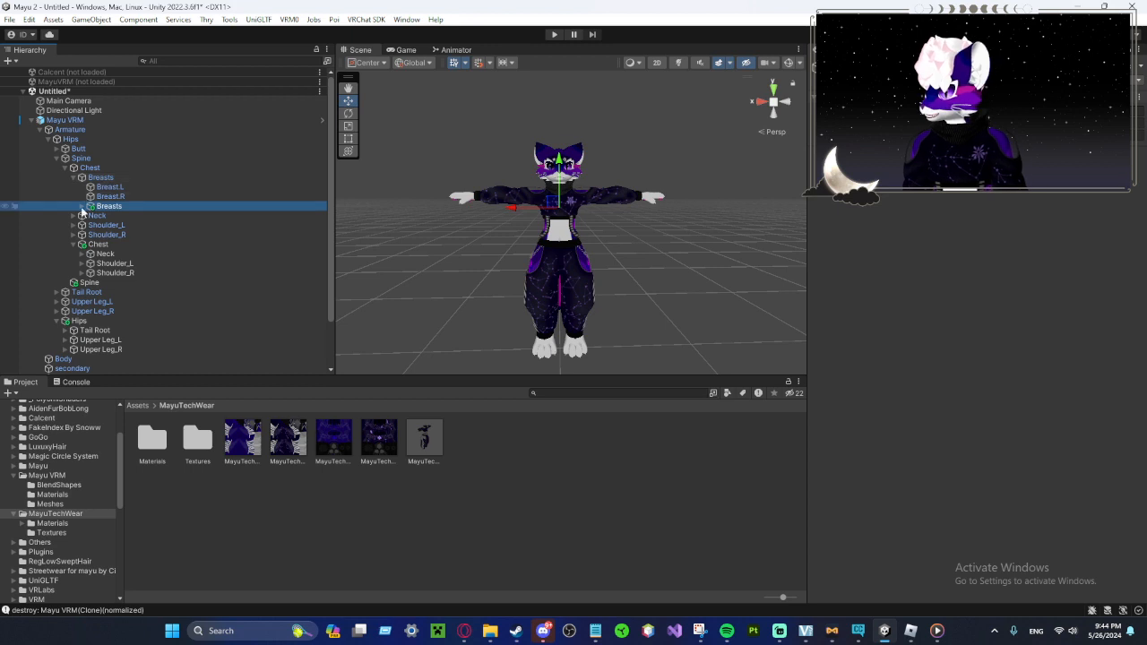
pyautogui.click(83, 204)
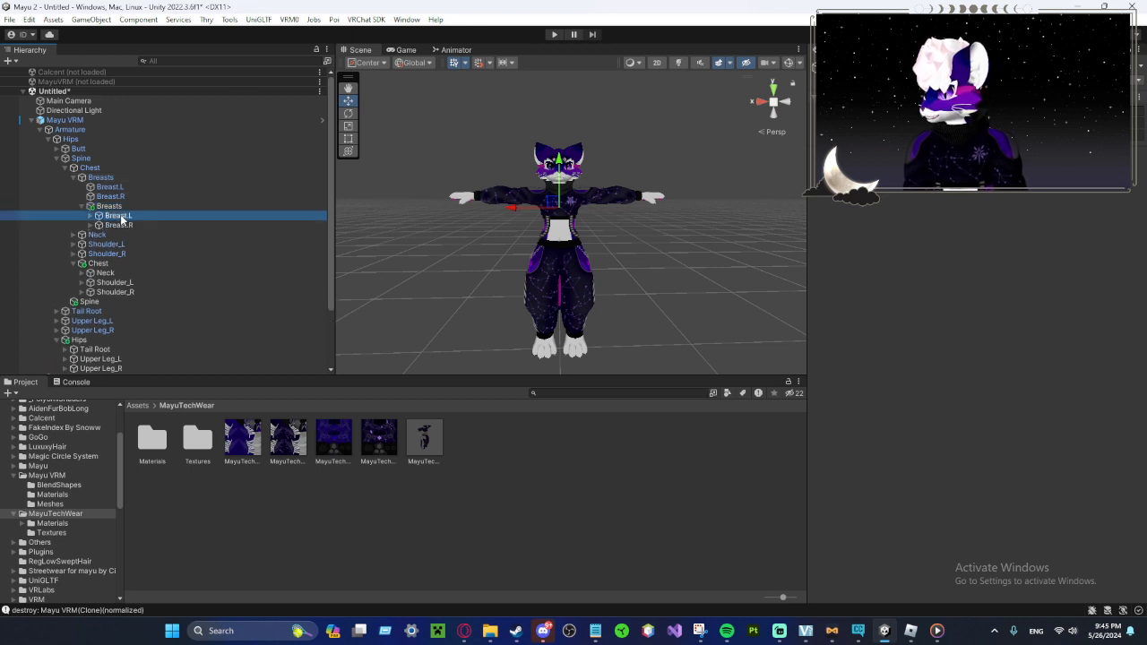
pyautogui.click(118, 196)
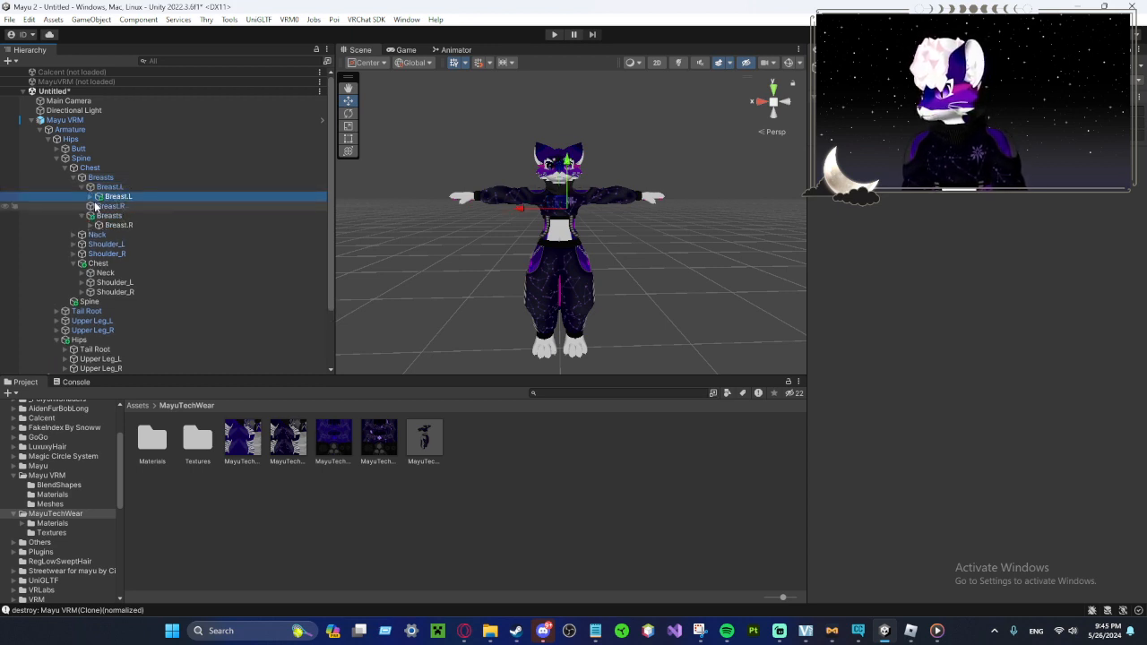
pyautogui.click(122, 216)
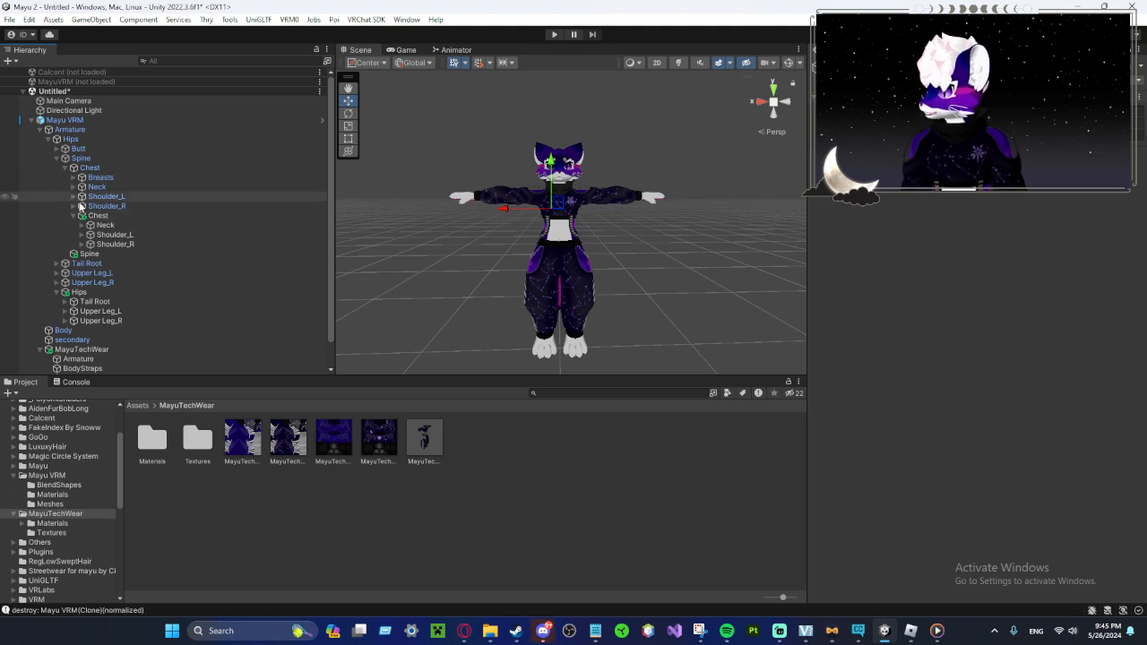
# Step: Nest the clothing's chest, shoulder and upper-arm bones under the avatar's matching bones
pyautogui.click(106, 204)
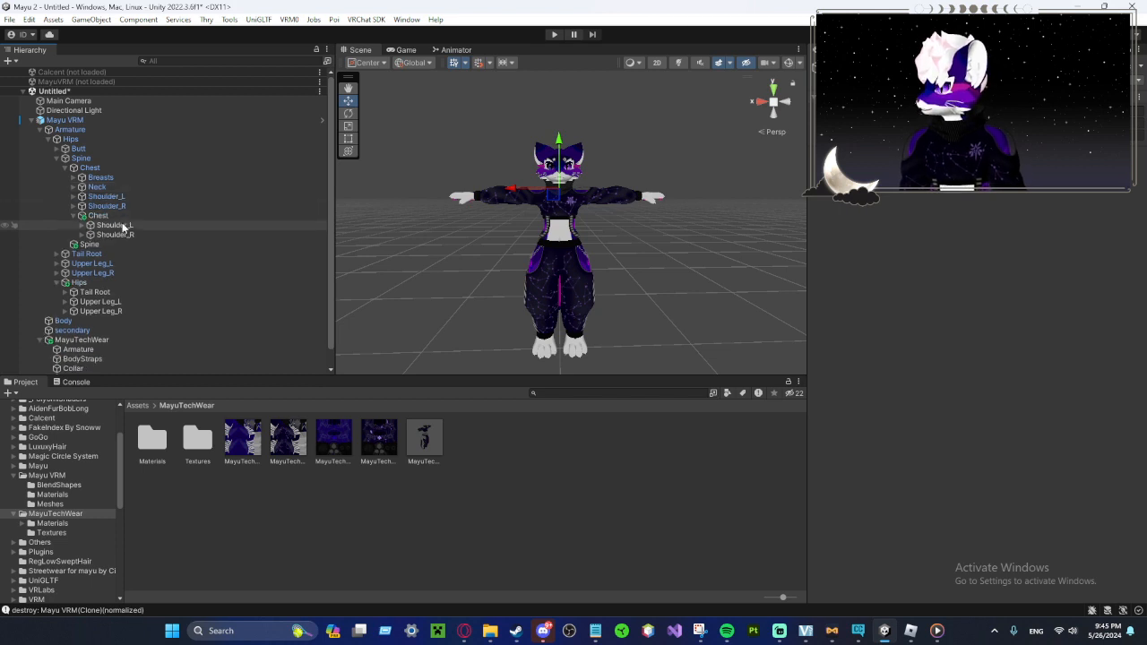
pyautogui.click(73, 195)
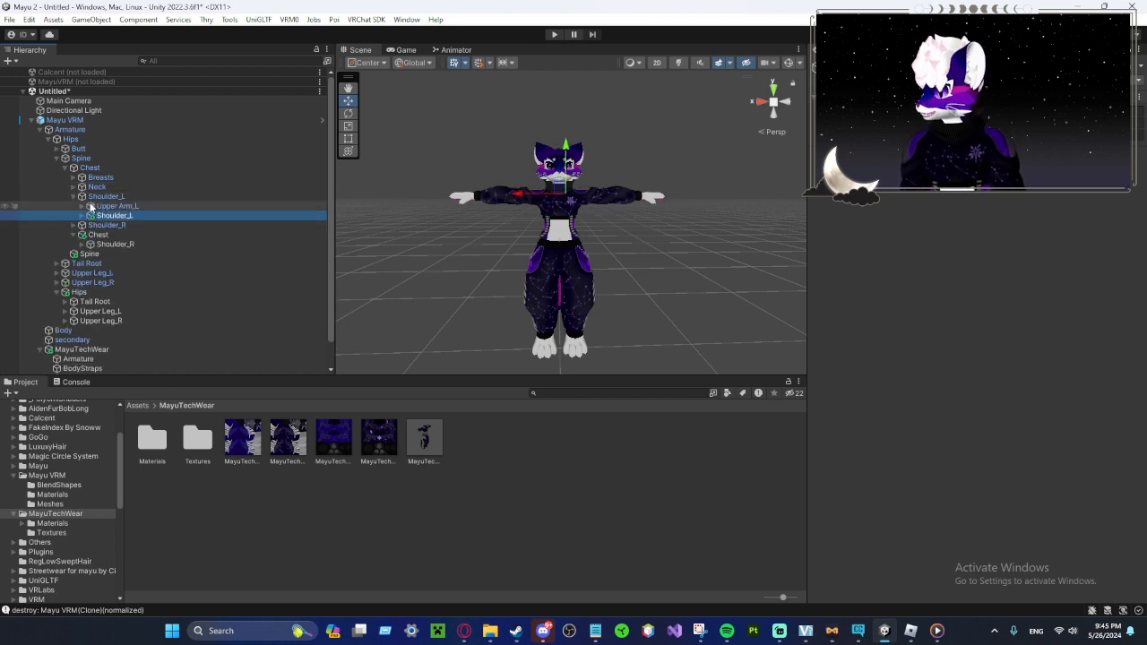
pyautogui.click(74, 206)
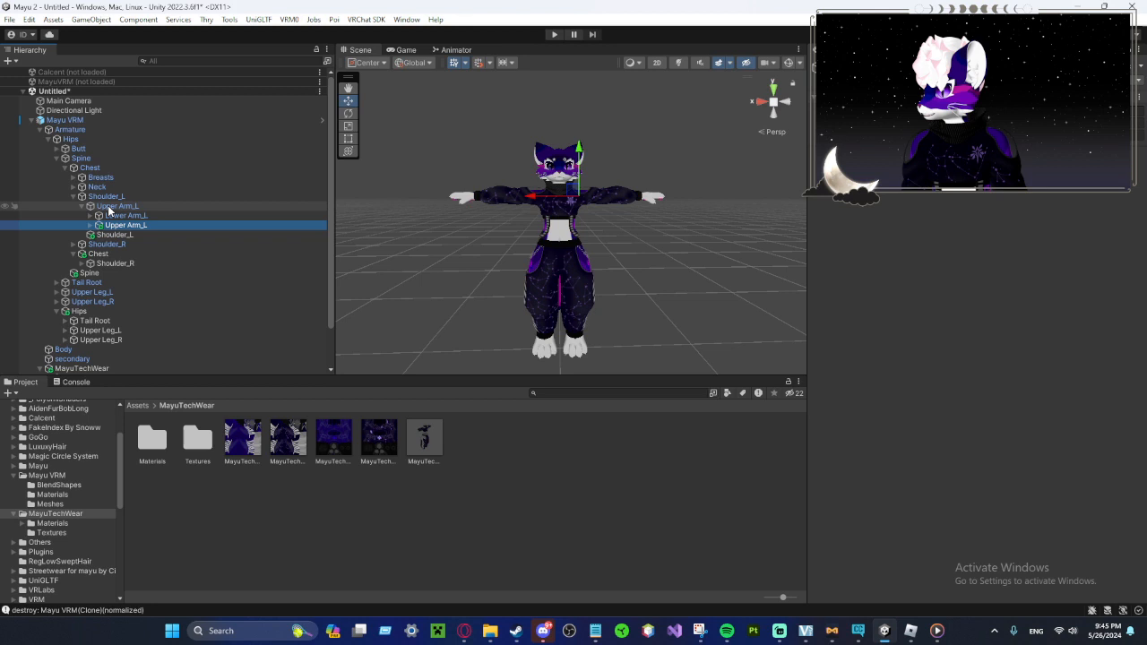
pyautogui.click(97, 215)
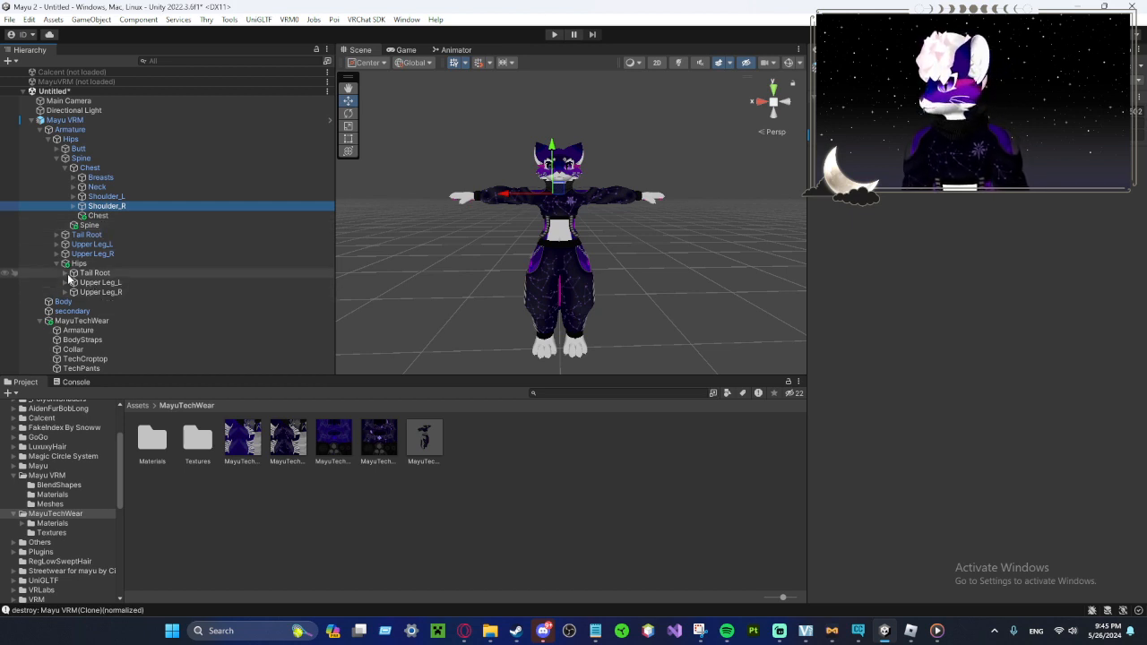
pyautogui.click(72, 273)
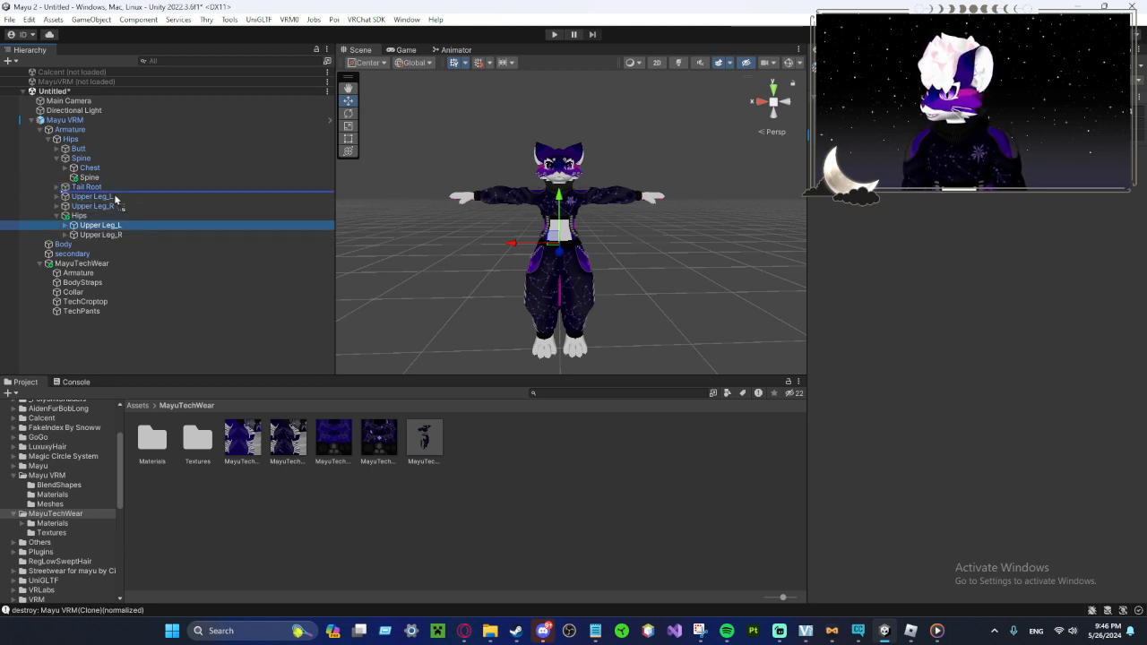
# Step: Nest the techwear's left leg, right lower leg and right foot bones under Mayu's matching bones
pyautogui.click(57, 196)
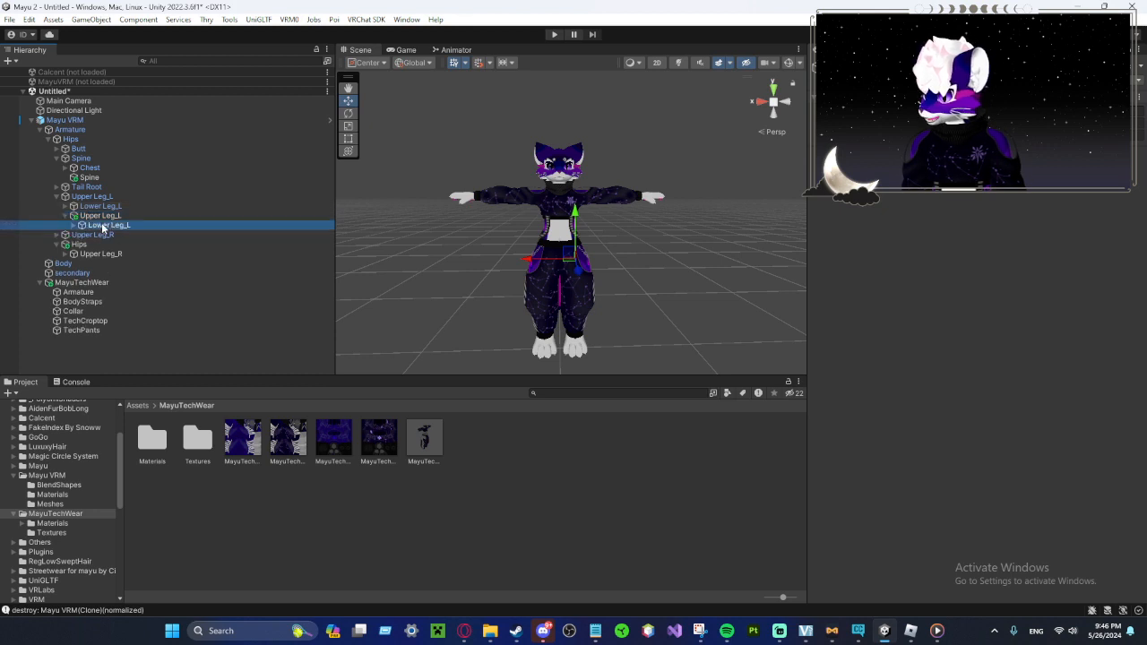
pyautogui.click(75, 216)
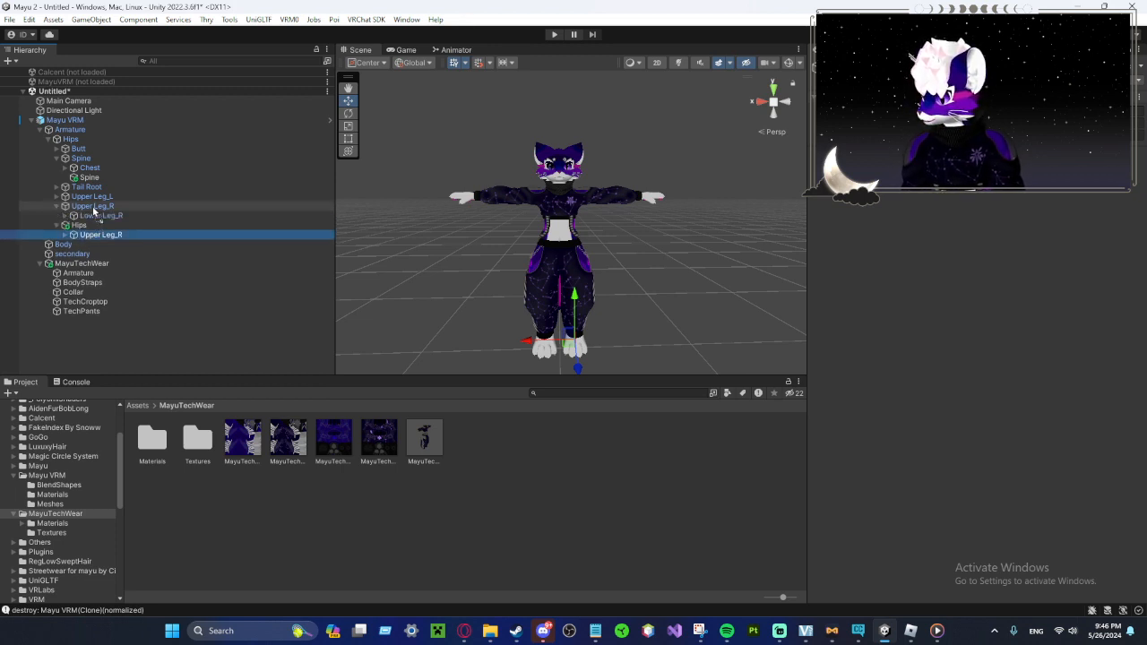
pyautogui.click(101, 226)
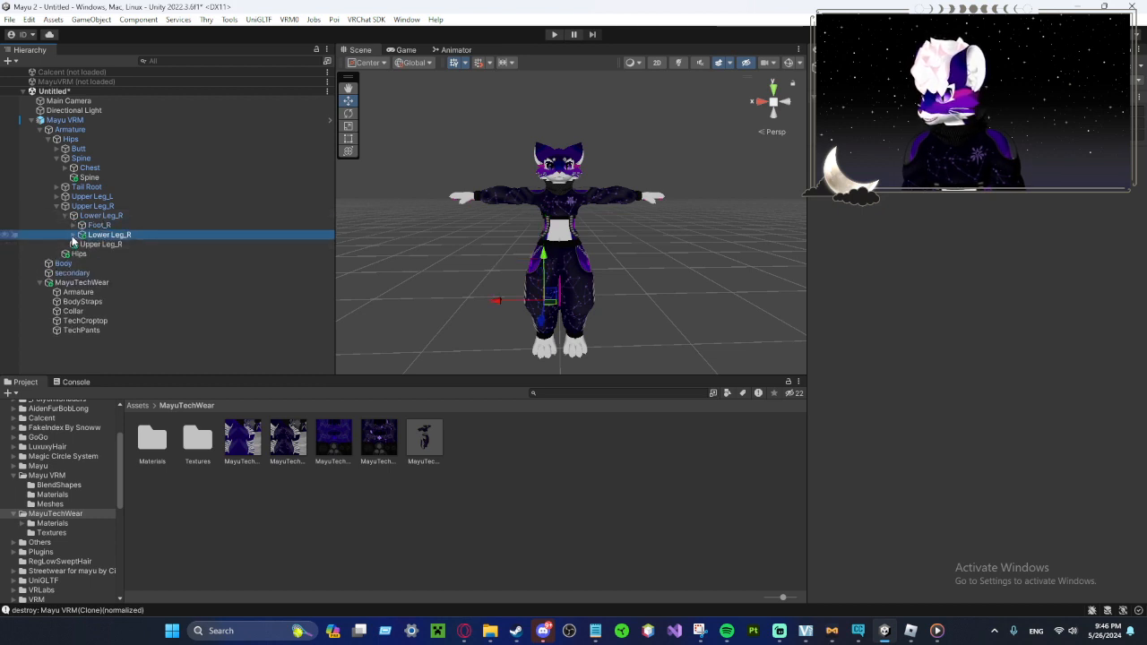
pyautogui.click(78, 226)
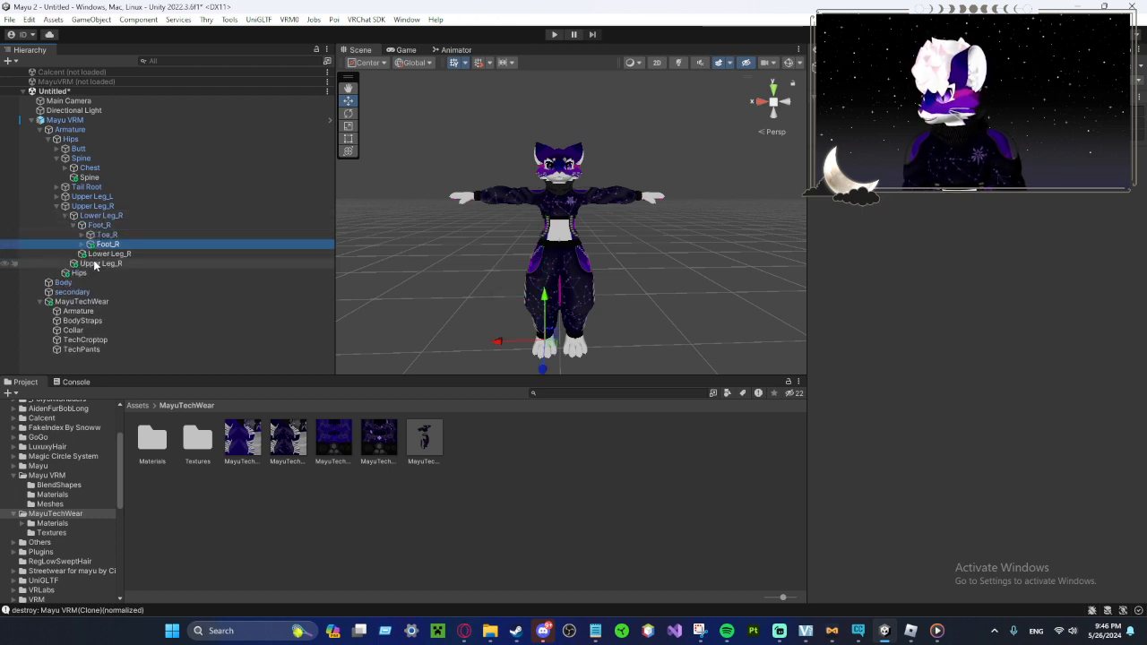
# Step: Collapse the merged leg chain and armature, leaving the clothing's leftover armature object selected
pyautogui.click(83, 244)
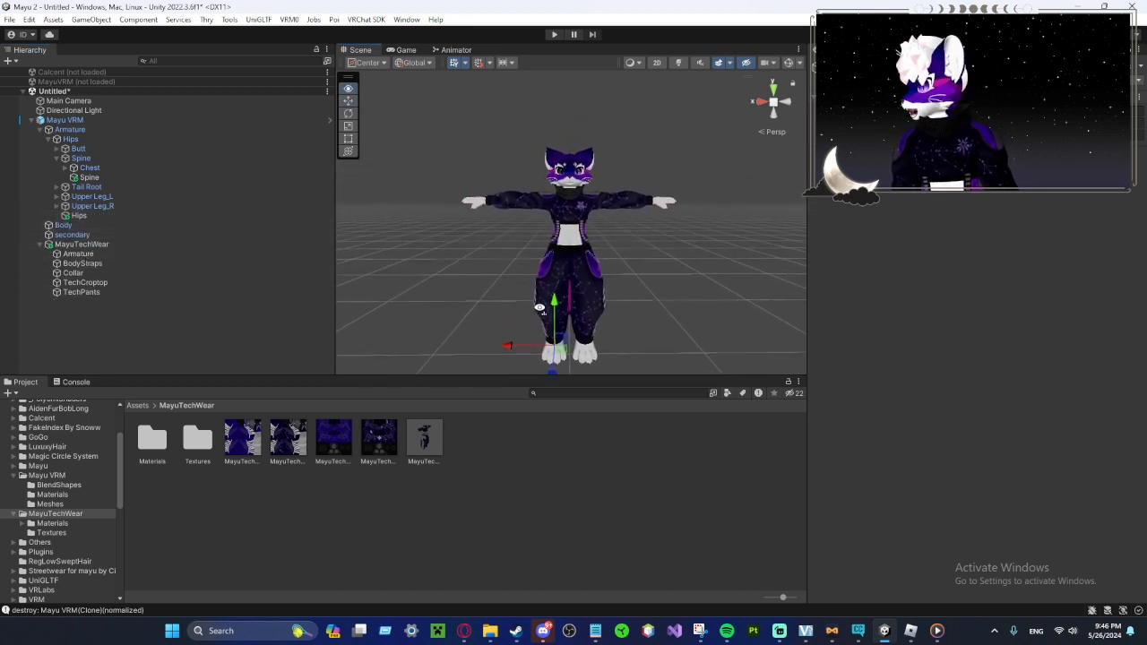
pyautogui.click(79, 254)
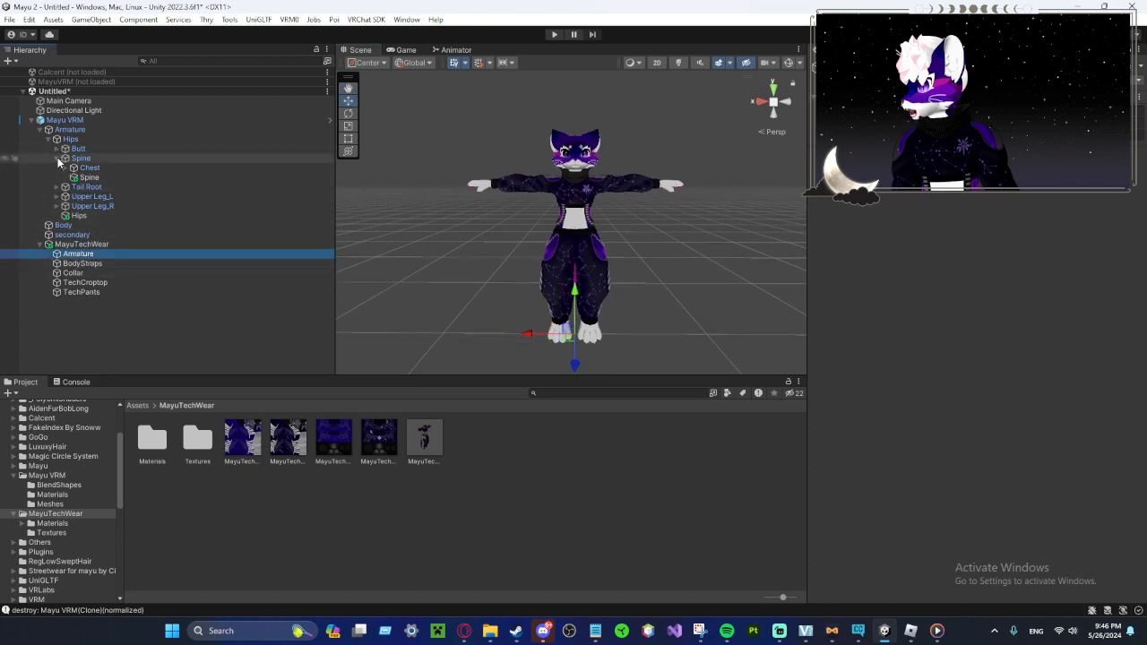
pyautogui.click(57, 140)
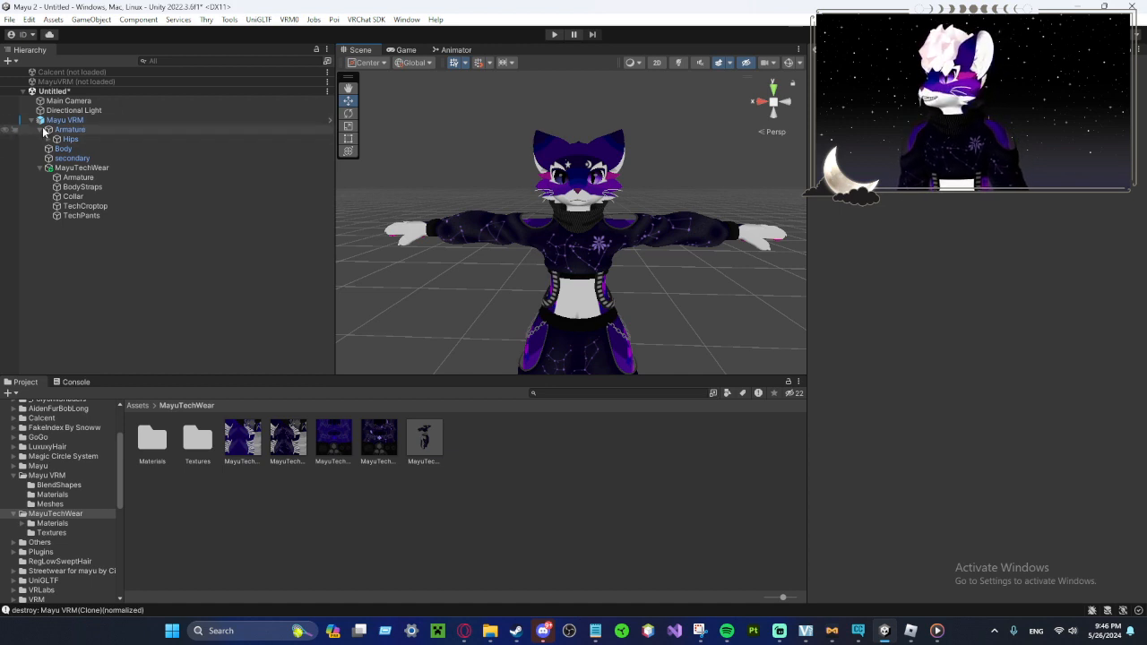
# Step: Select the Mayu VRM root with the VRM0 export menu showing
pyautogui.click(289, 20)
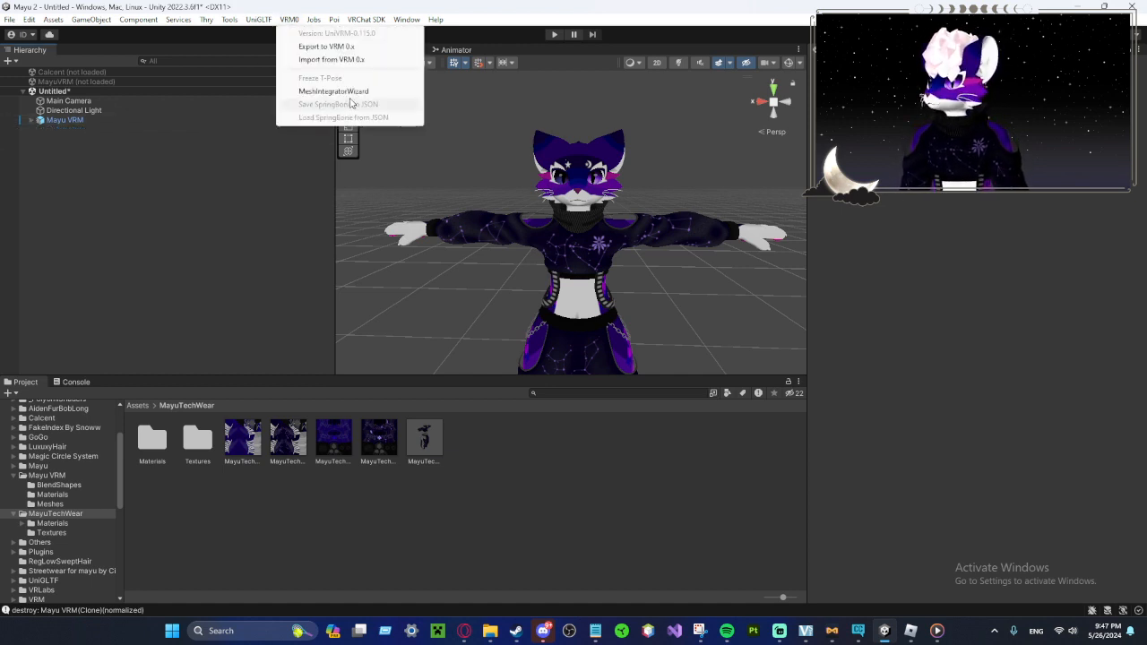
# Step: Export the avatar as MayuTutorial.vrm to the Desktop, replacing the existing file
pyautogui.click(323, 47)
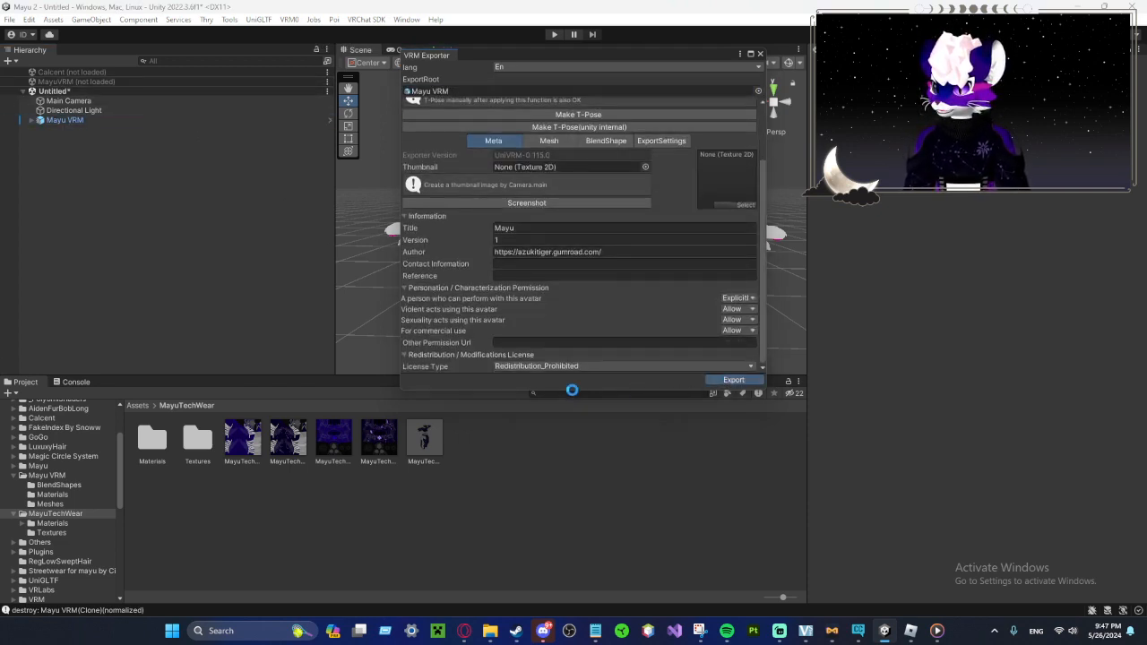
pyautogui.click(735, 381)
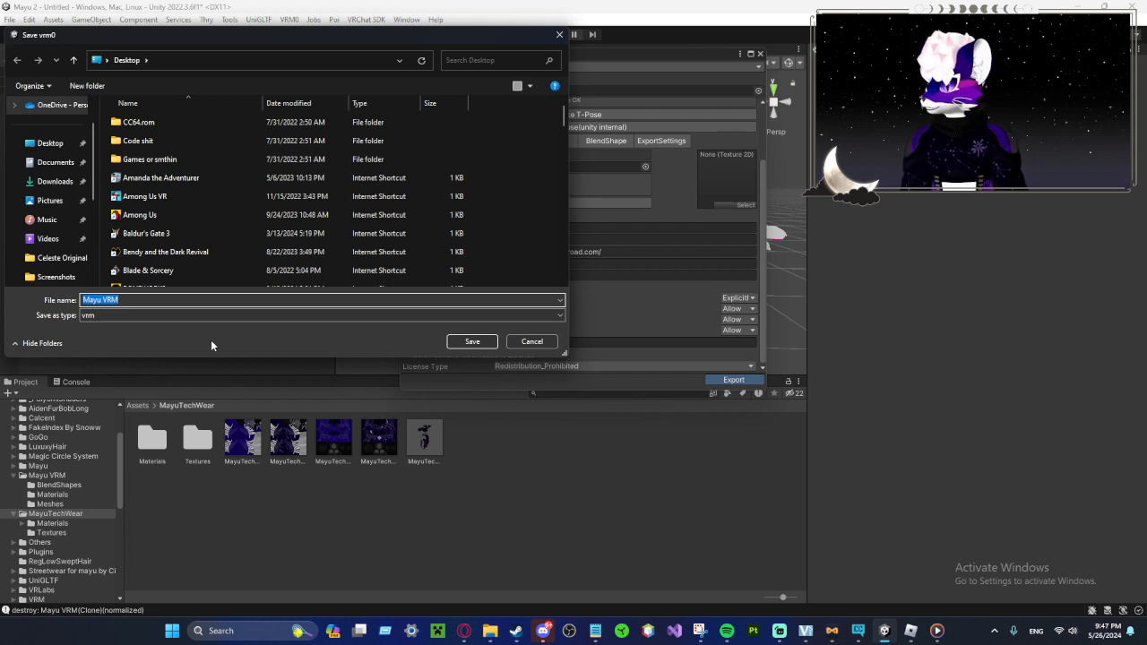
pyautogui.write('Mayu')
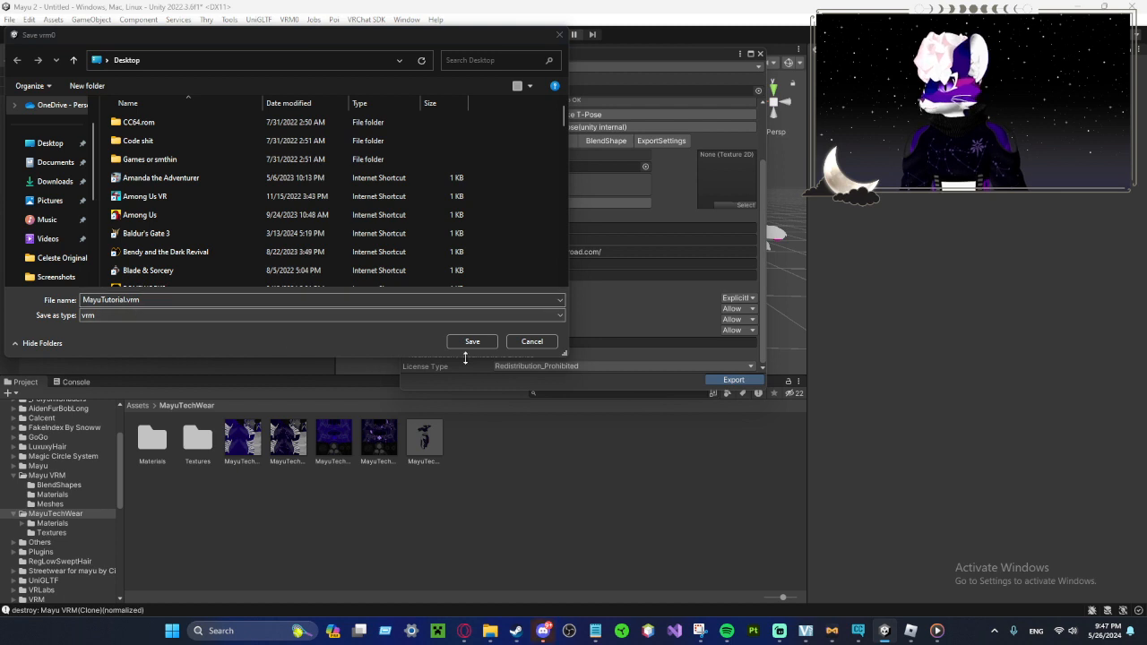
pyautogui.click(473, 341)
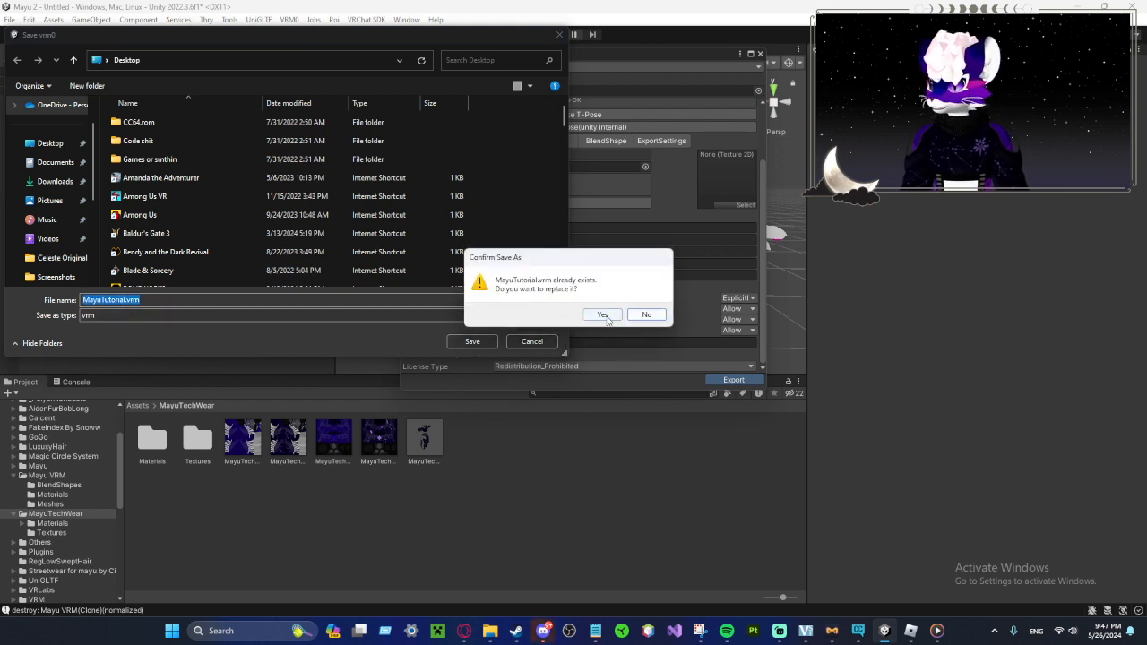
pyautogui.click(602, 316)
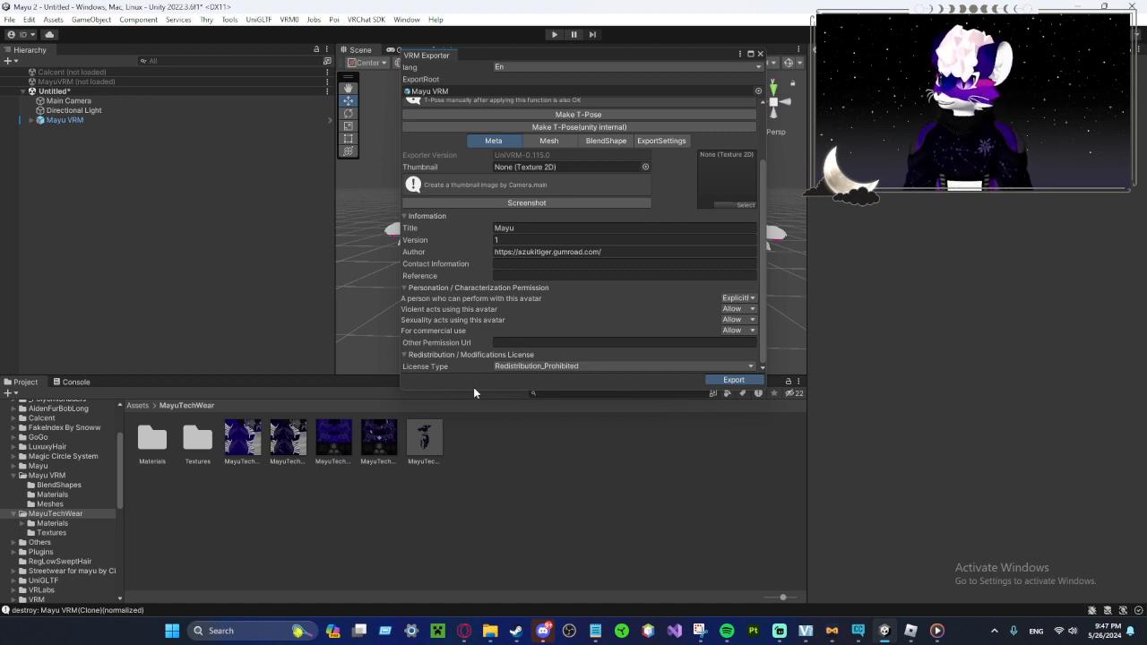
pyautogui.click(735, 380)
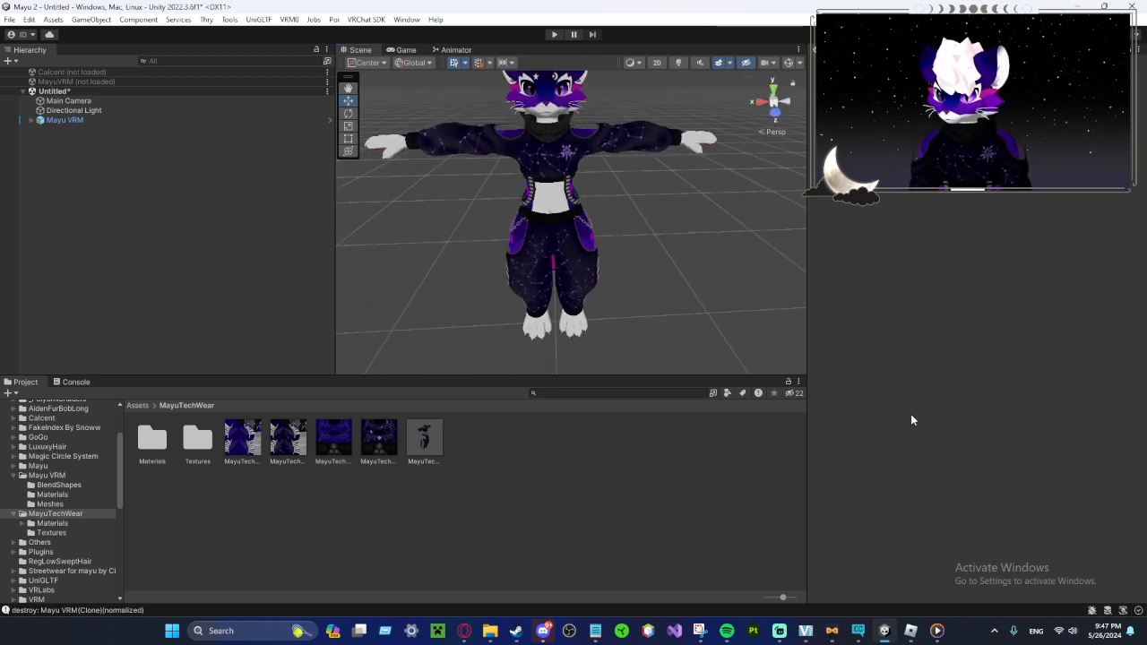
pyautogui.moveTo(907, 633)
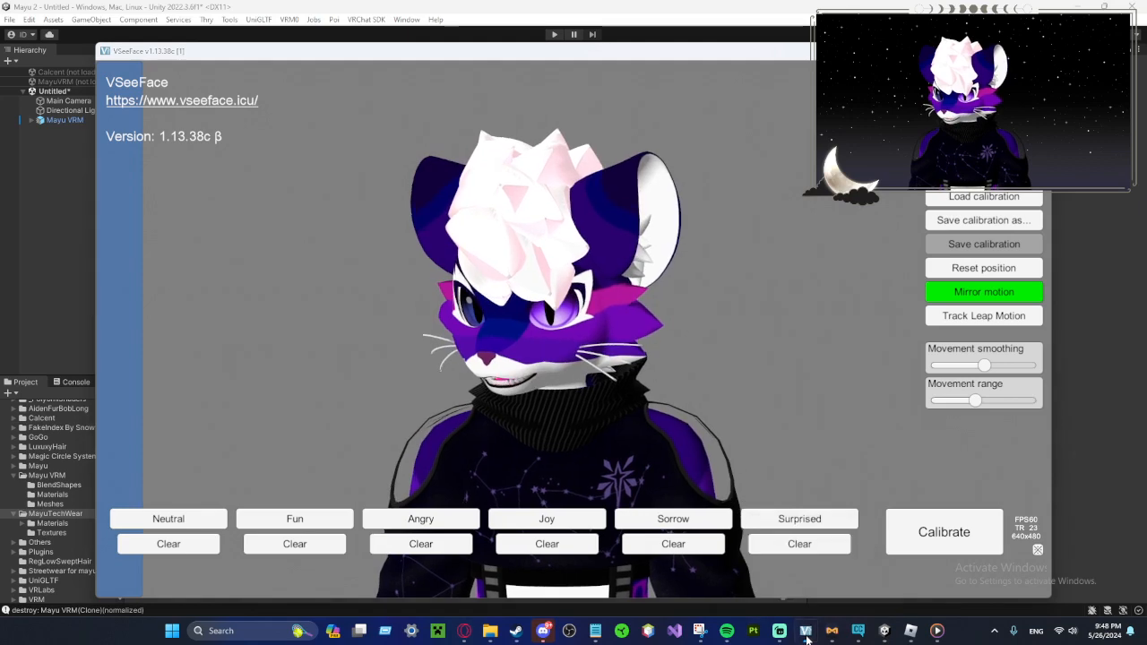
# Step: Relaunch VSeeFace from the taskbar and begin adding a new avatar named mayu
pyautogui.rightClick(805, 631)
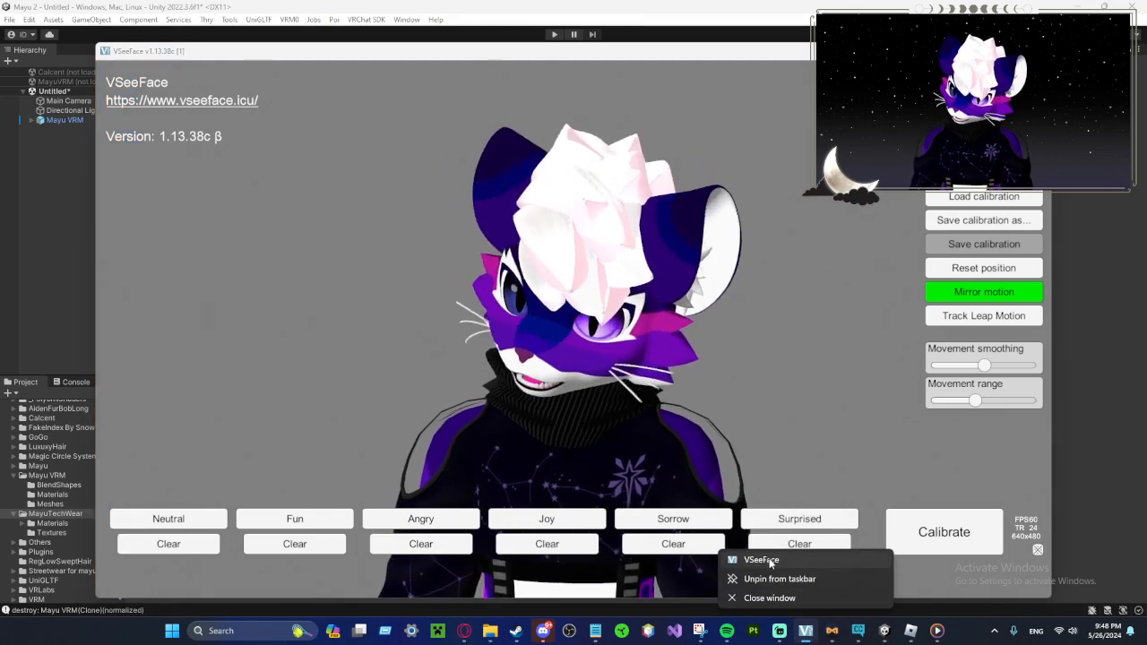
pyautogui.click(760, 559)
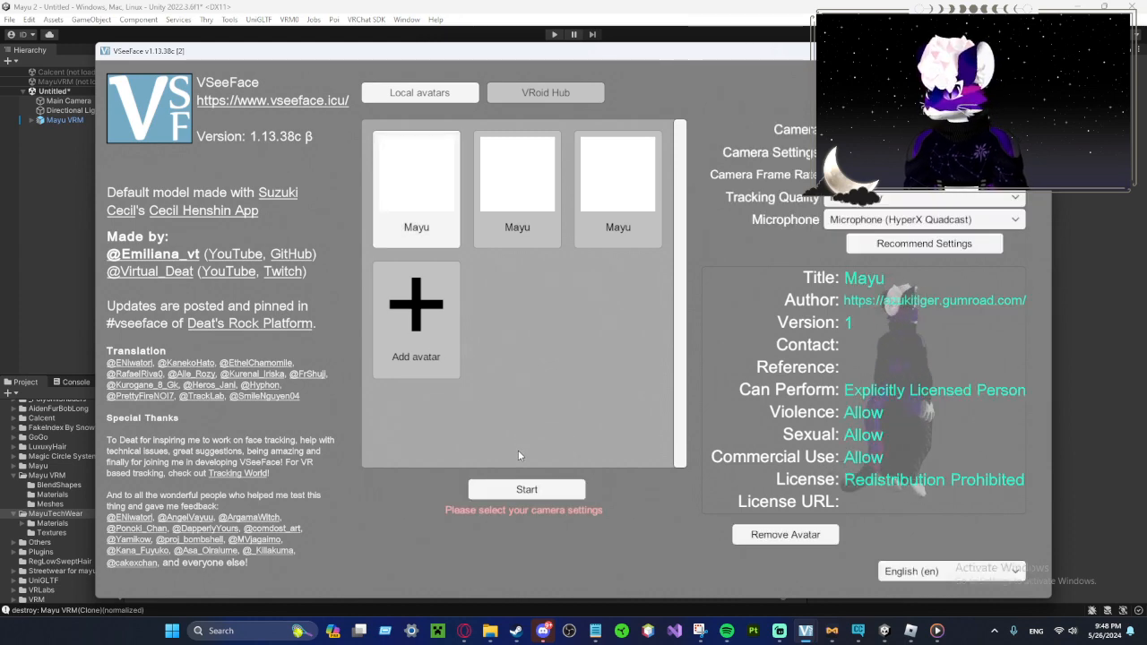
pyautogui.click(416, 319)
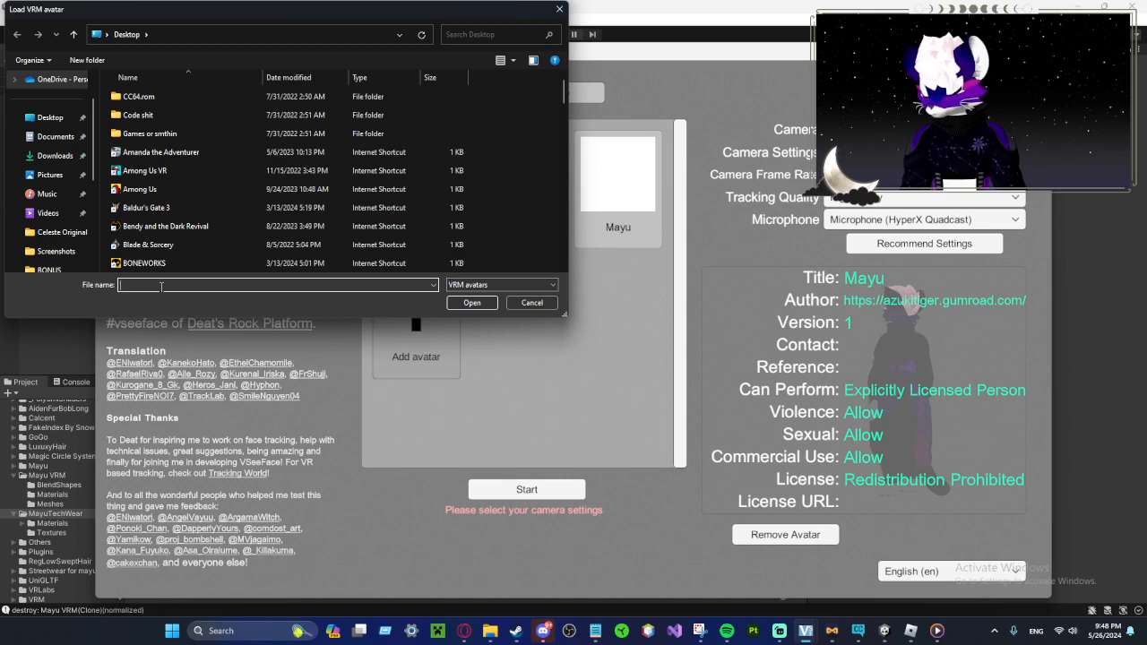
pyautogui.write('mayu')
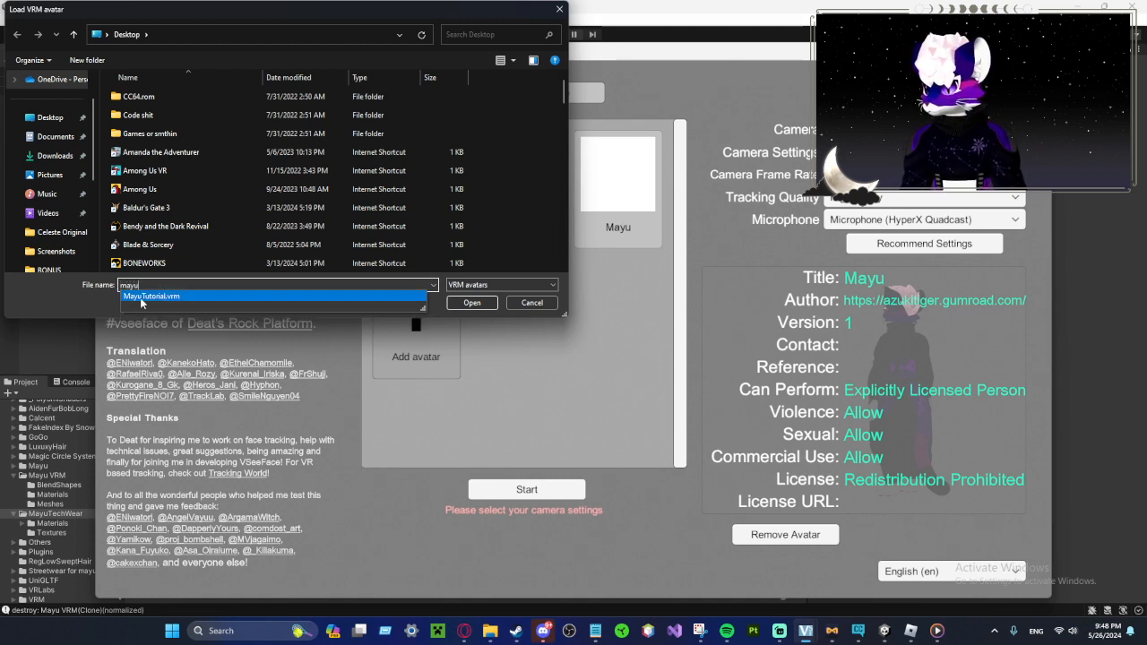
# Step: Load MayuTutorial.vrm as the avatar and start running it
pyautogui.click(151, 296)
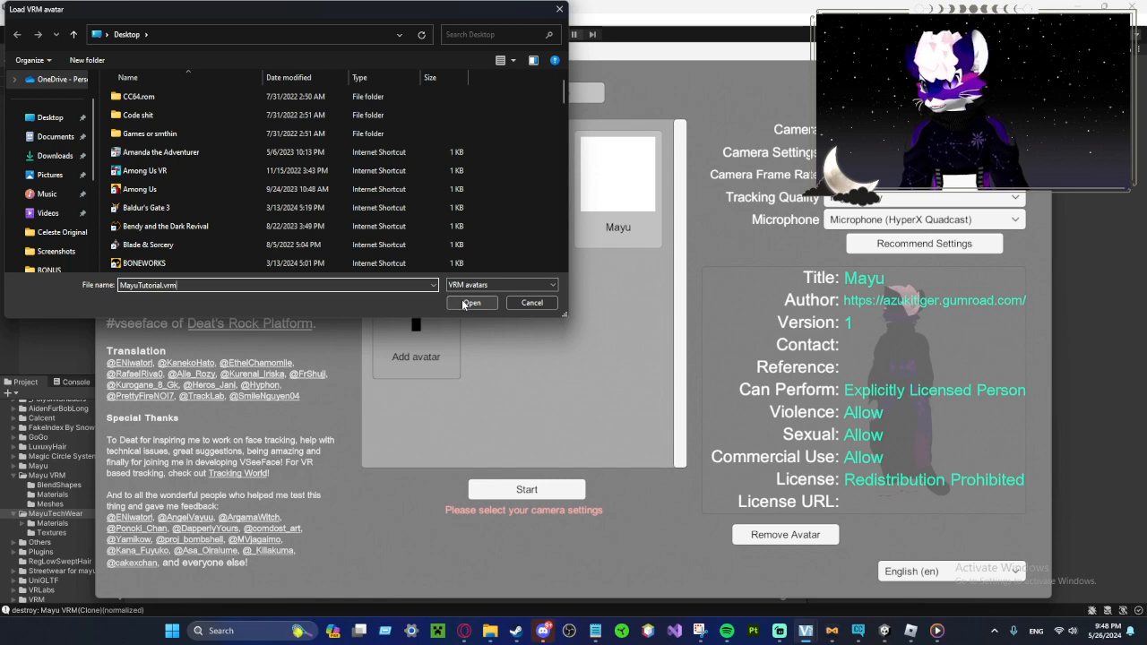
pyautogui.click(472, 301)
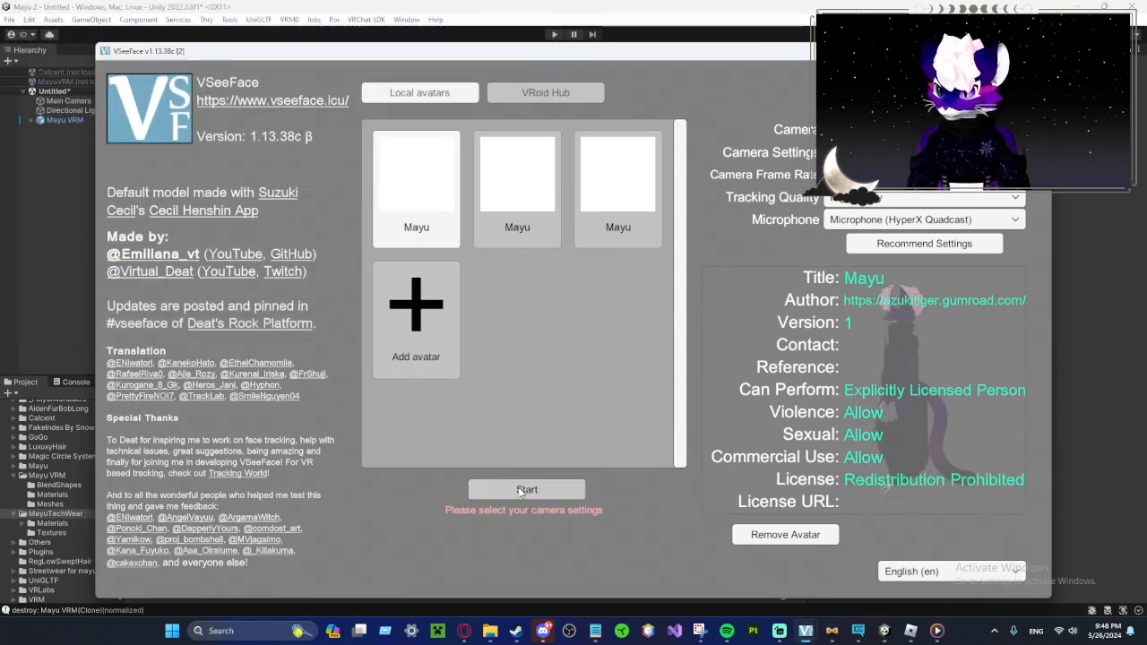
pyautogui.click(527, 490)
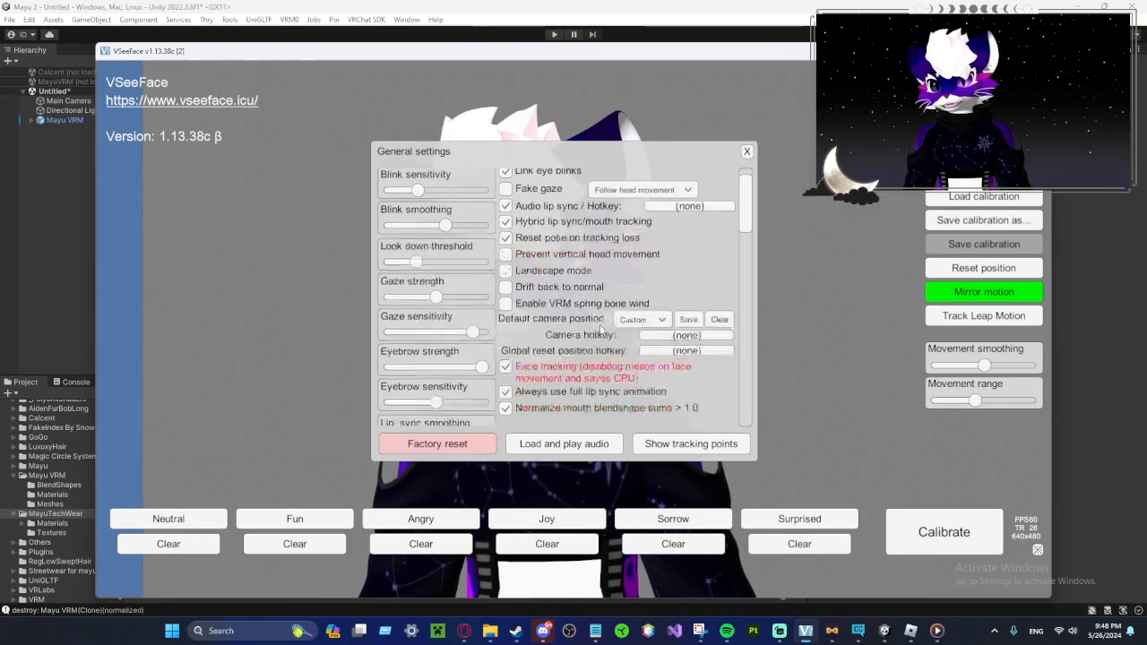
# Step: Scroll through the General settings including Virtual camera, then close them to show Mayu in techwear
pyautogui.scroll(-3)
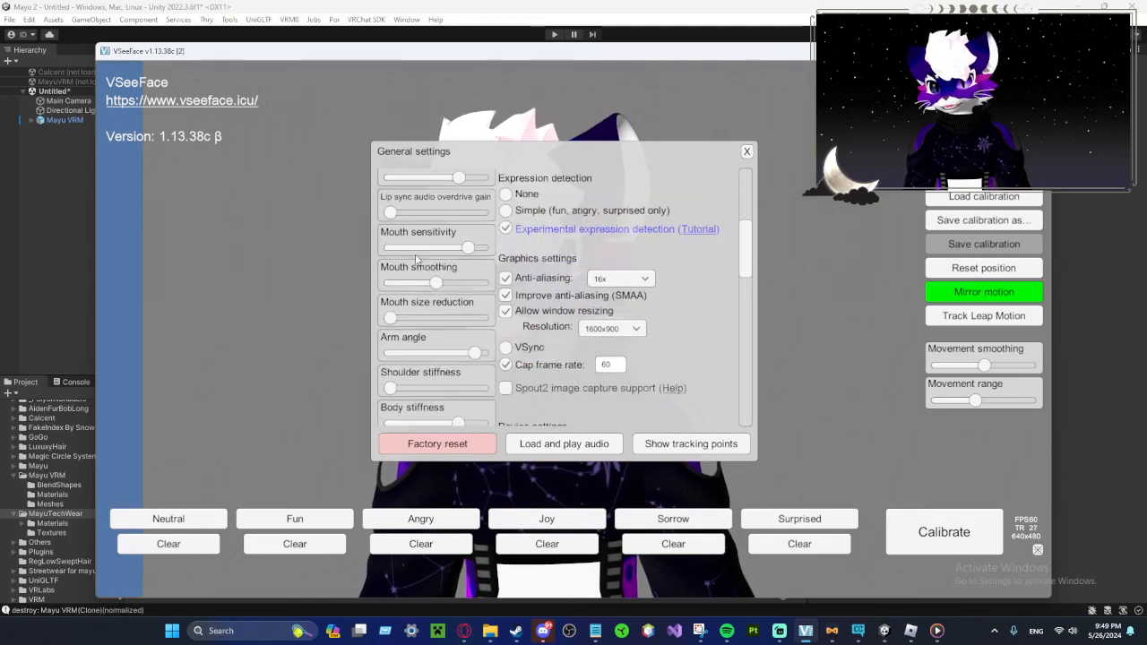
pyautogui.scroll(-3)
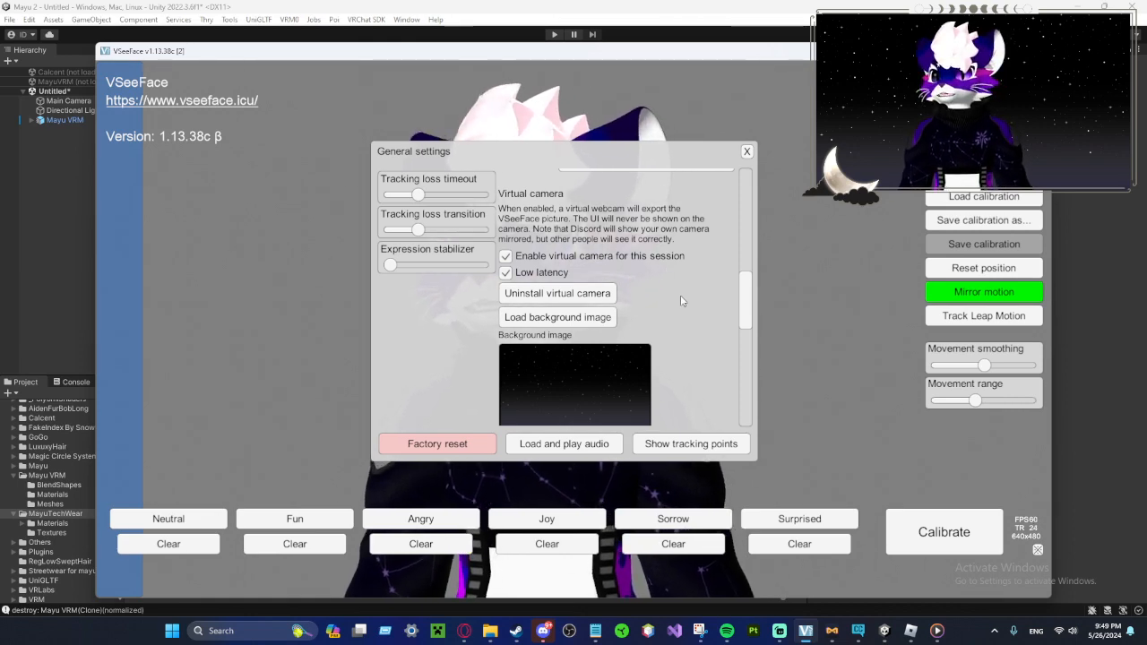
pyautogui.click(745, 150)
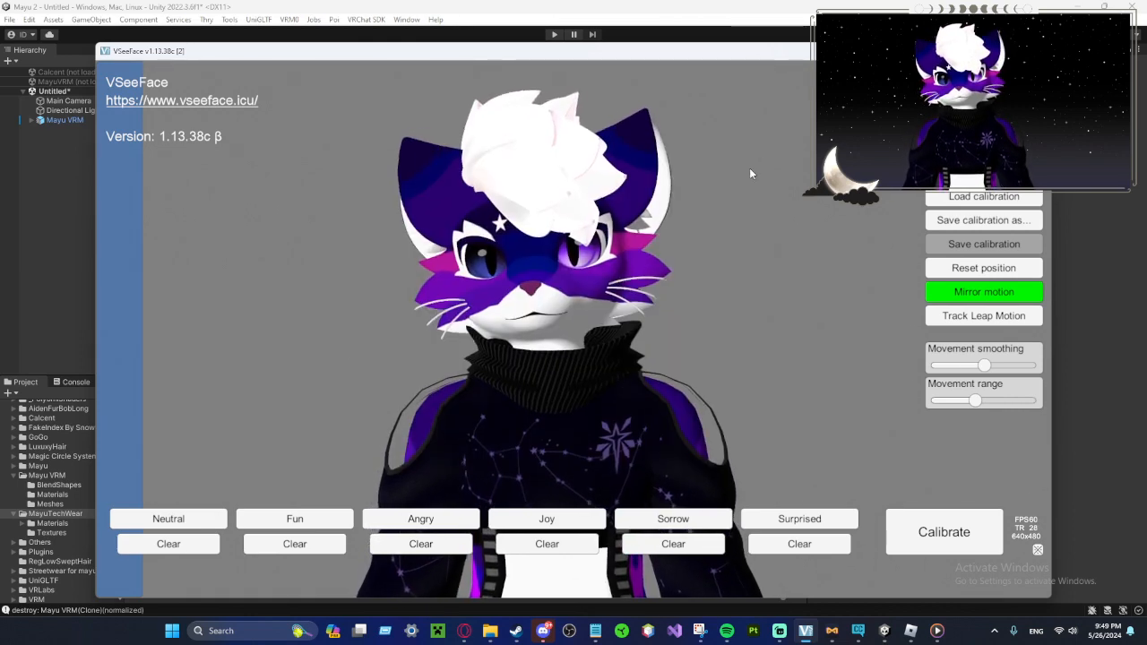